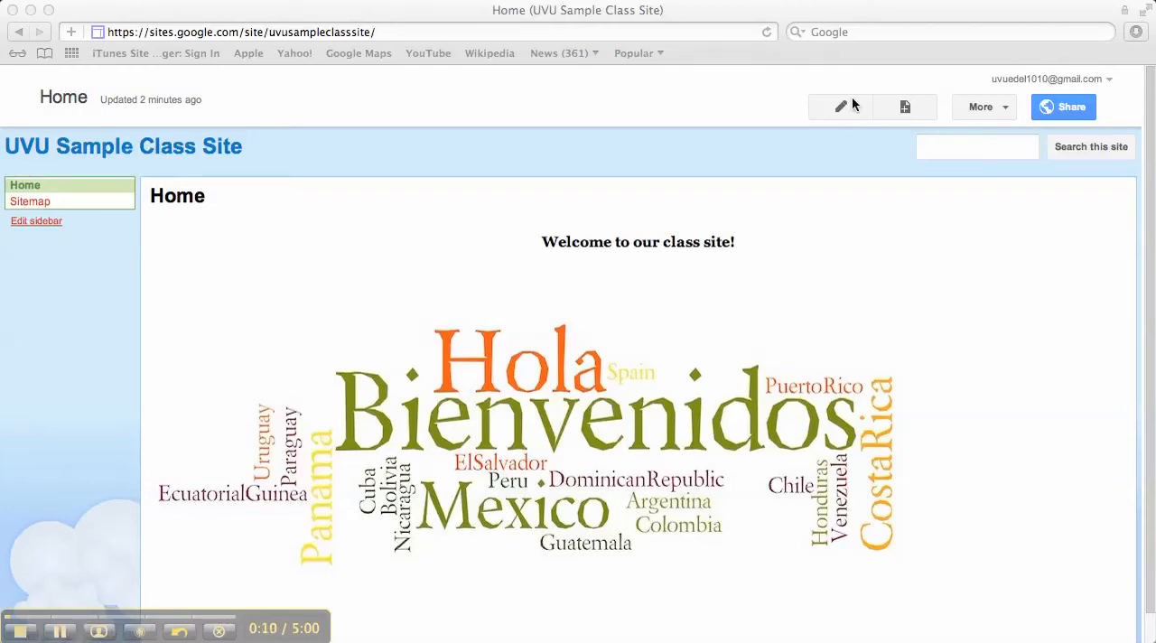
mouse_move(839, 111)
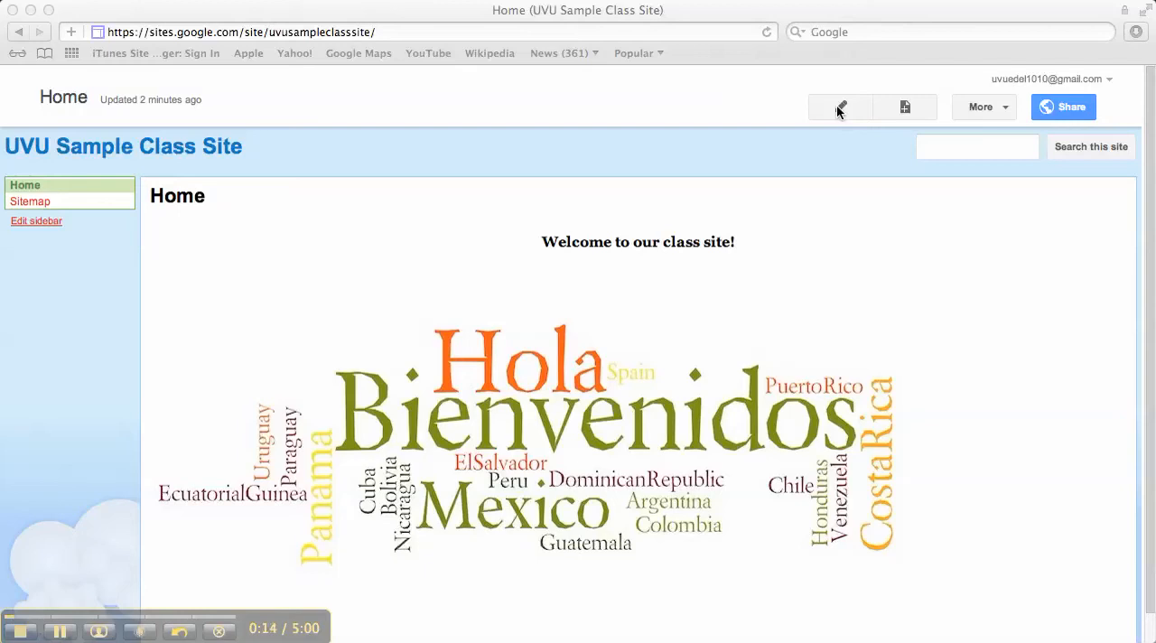
mouse_move(906, 106)
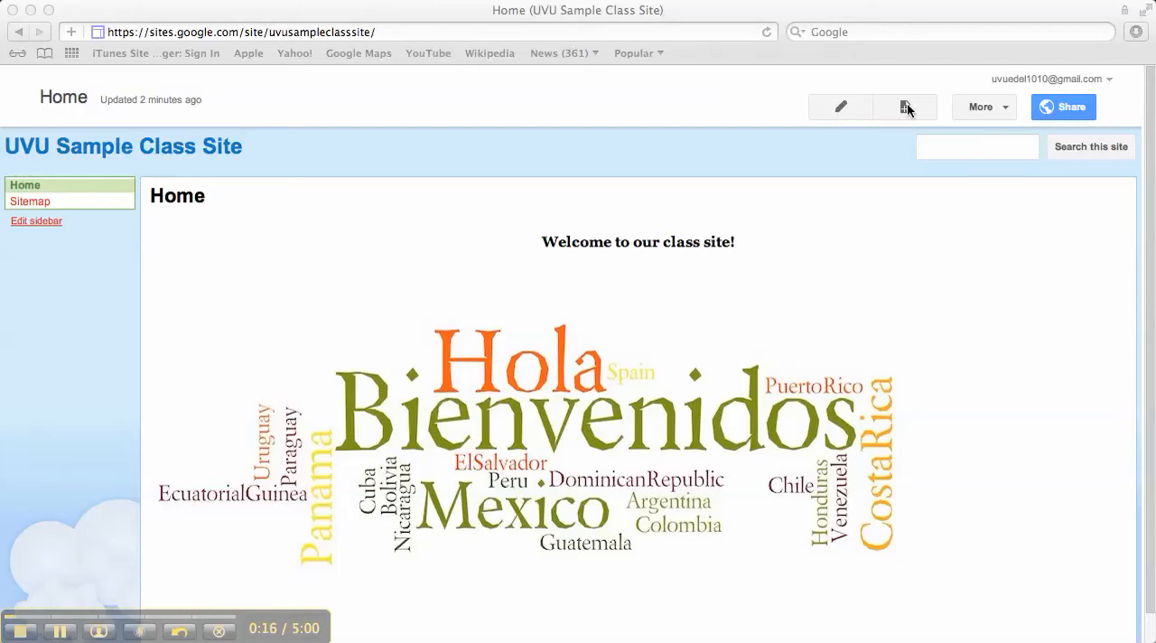
mouse_move(914, 110)
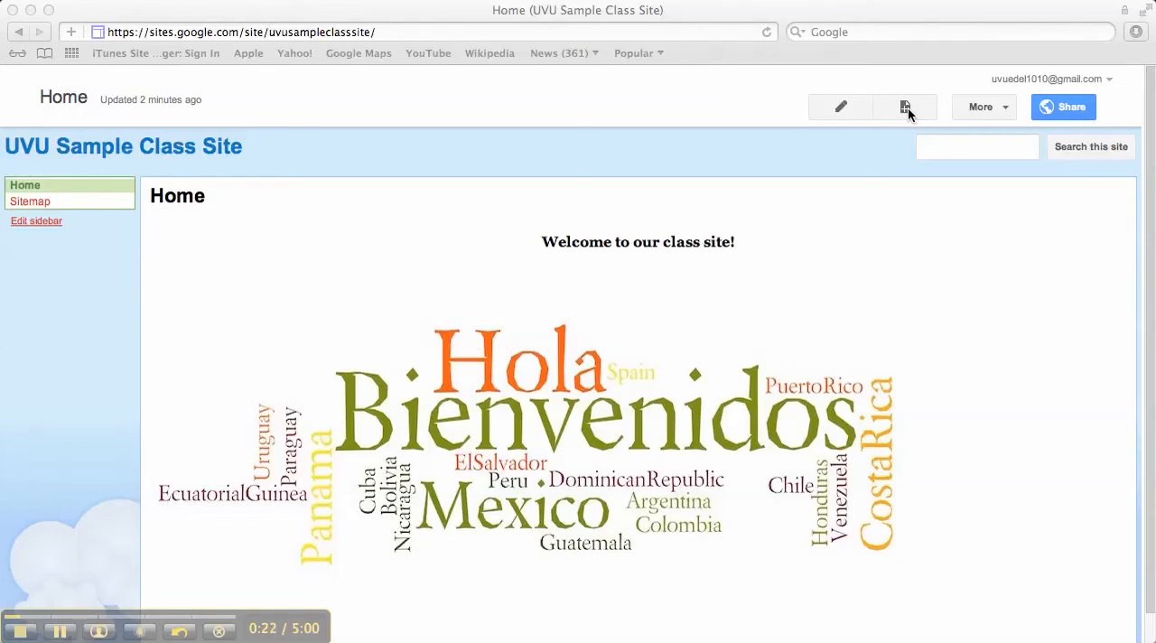
mouse_move(904, 106)
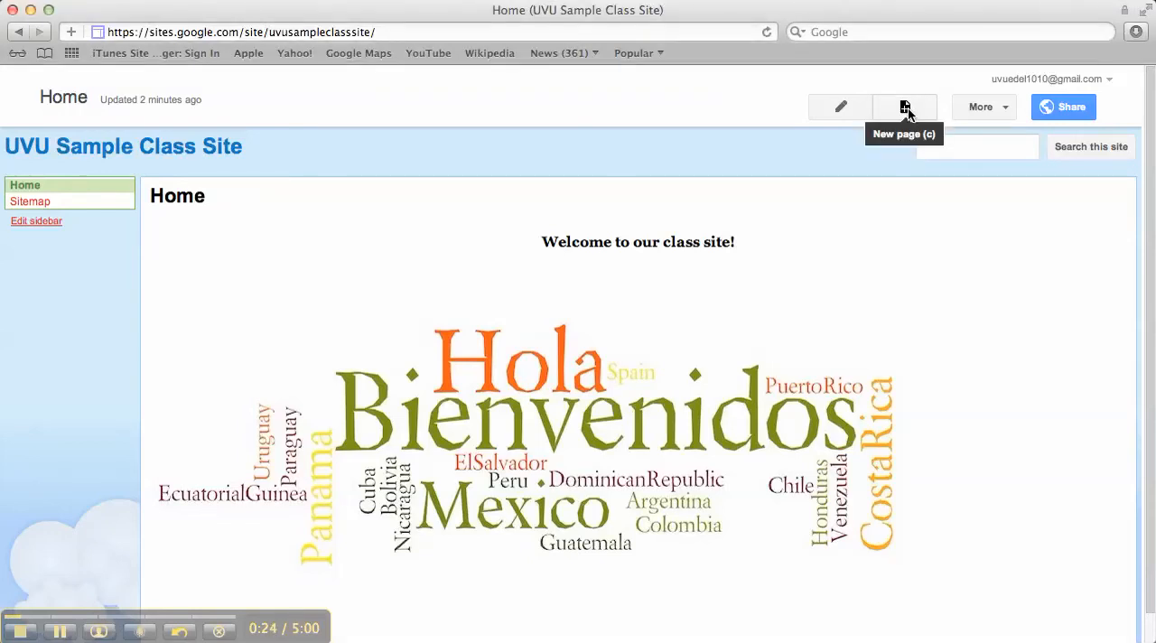
Start a new top-level web page named 'Instructor Info'
left_click(904, 107)
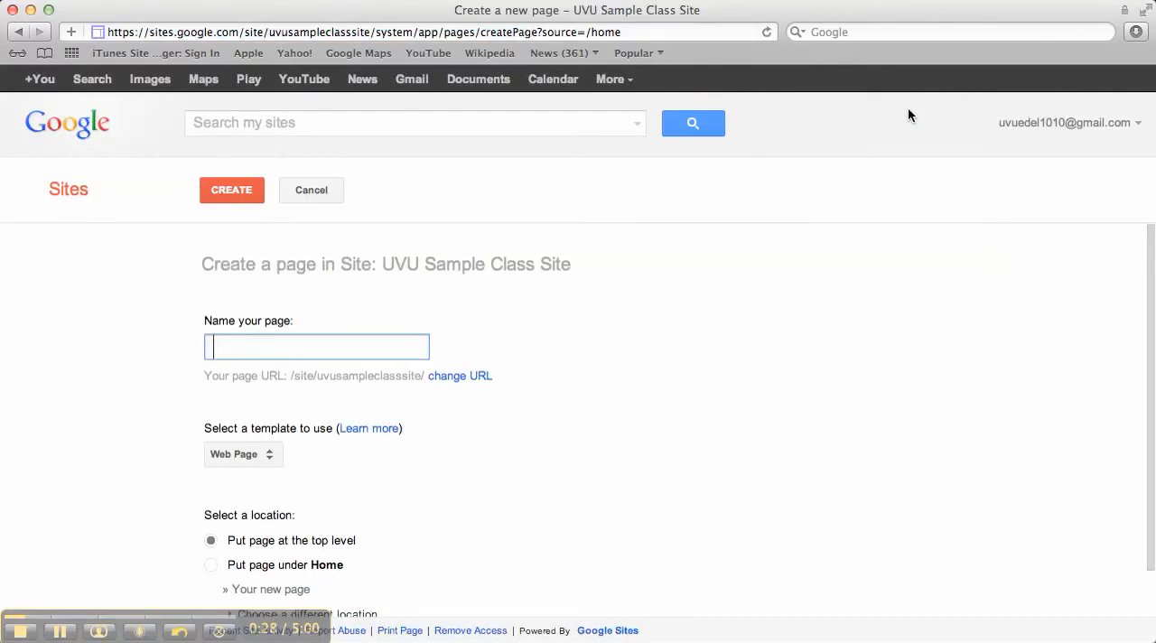
type("Instructor Info")
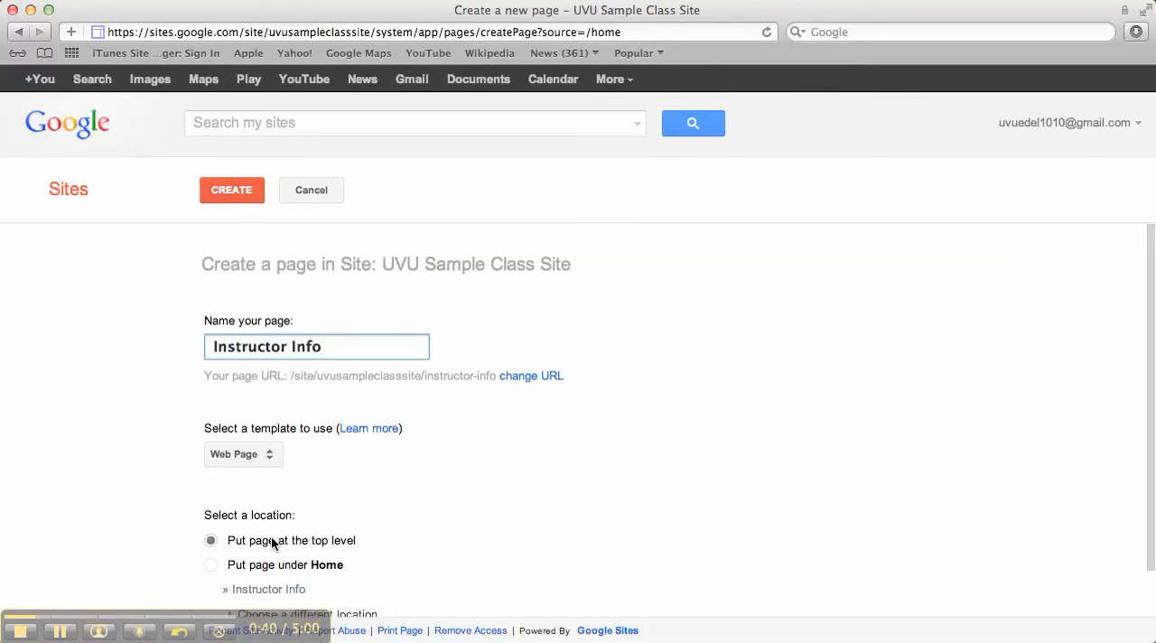
mouse_move(519, 550)
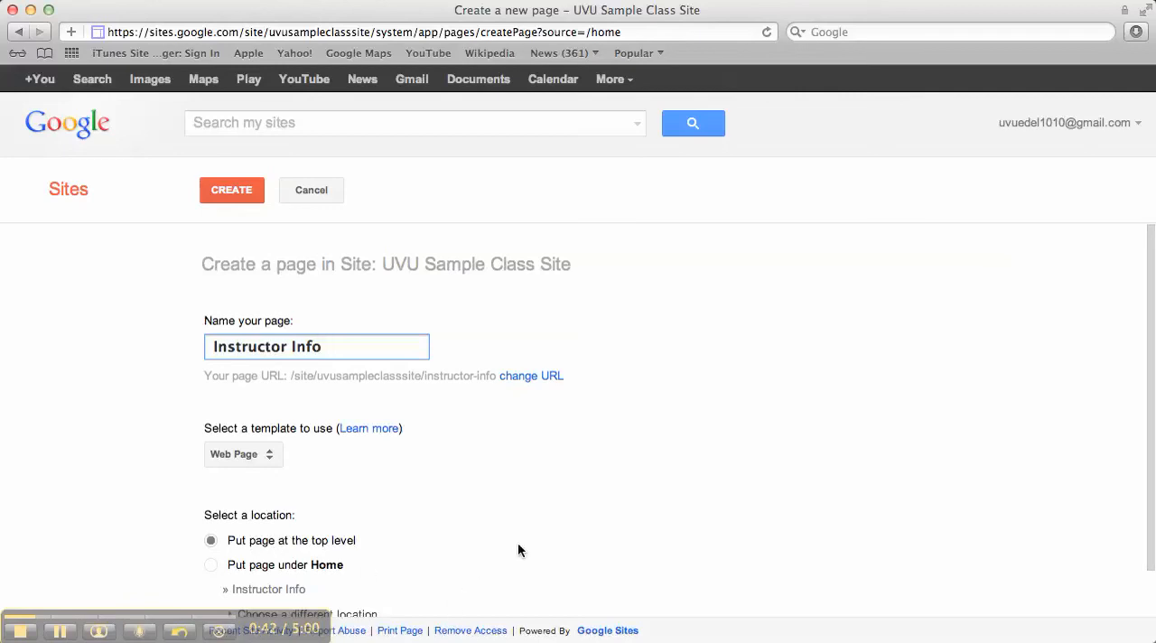
mouse_move(334, 337)
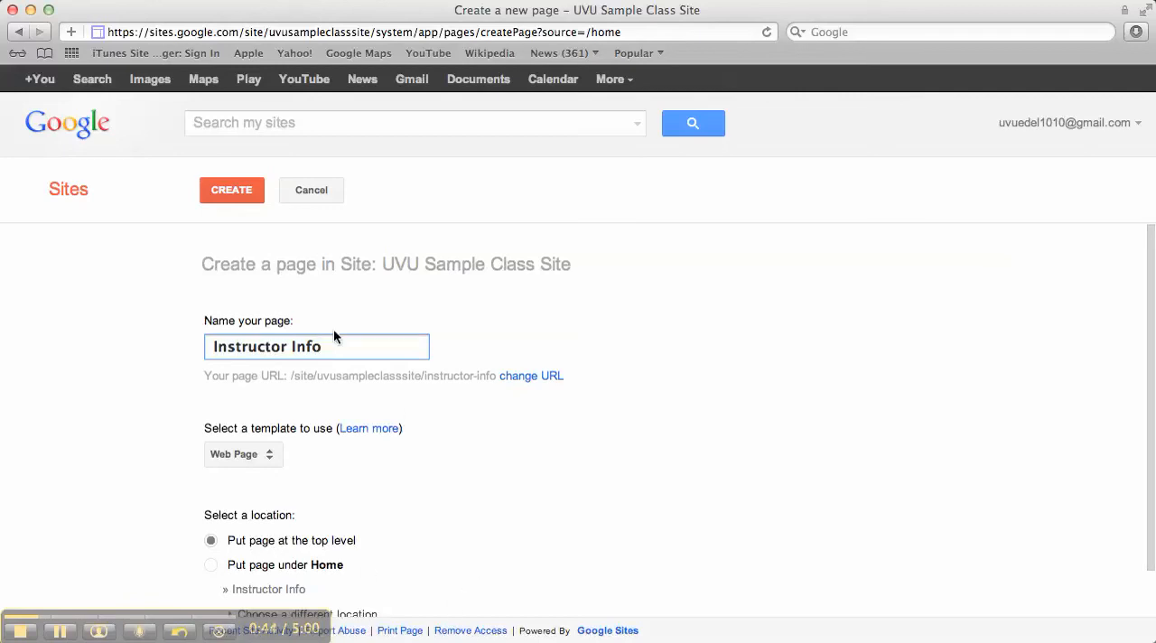
Create the Instructor Info page, enter edit mode, and show the Insert menu
left_click(231, 190)
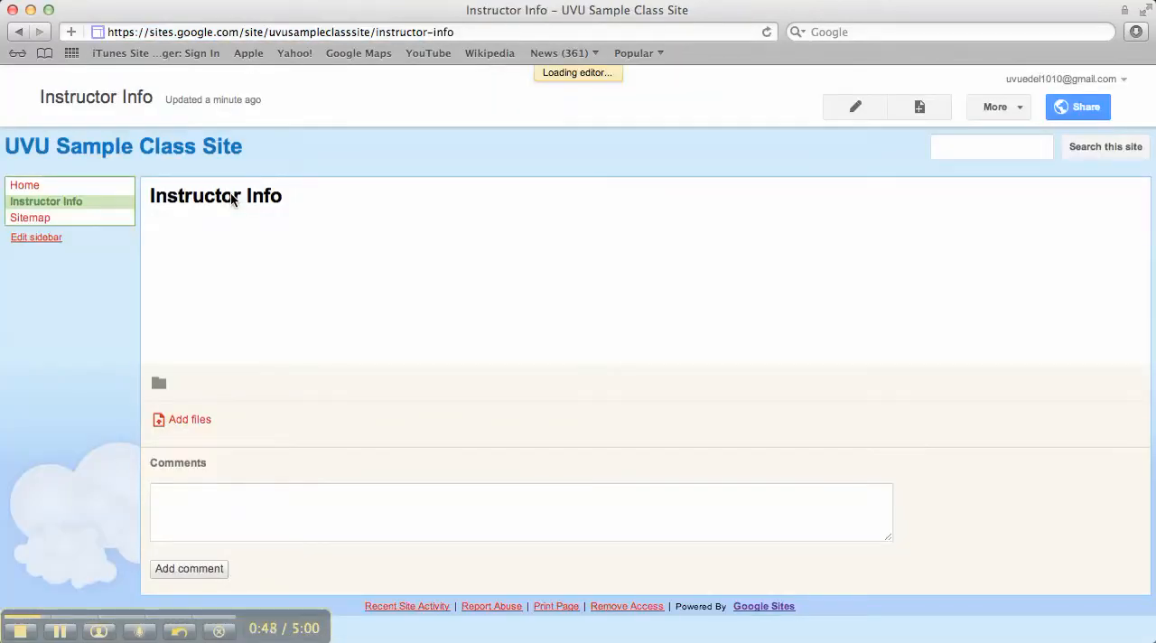
left_click(853, 106)
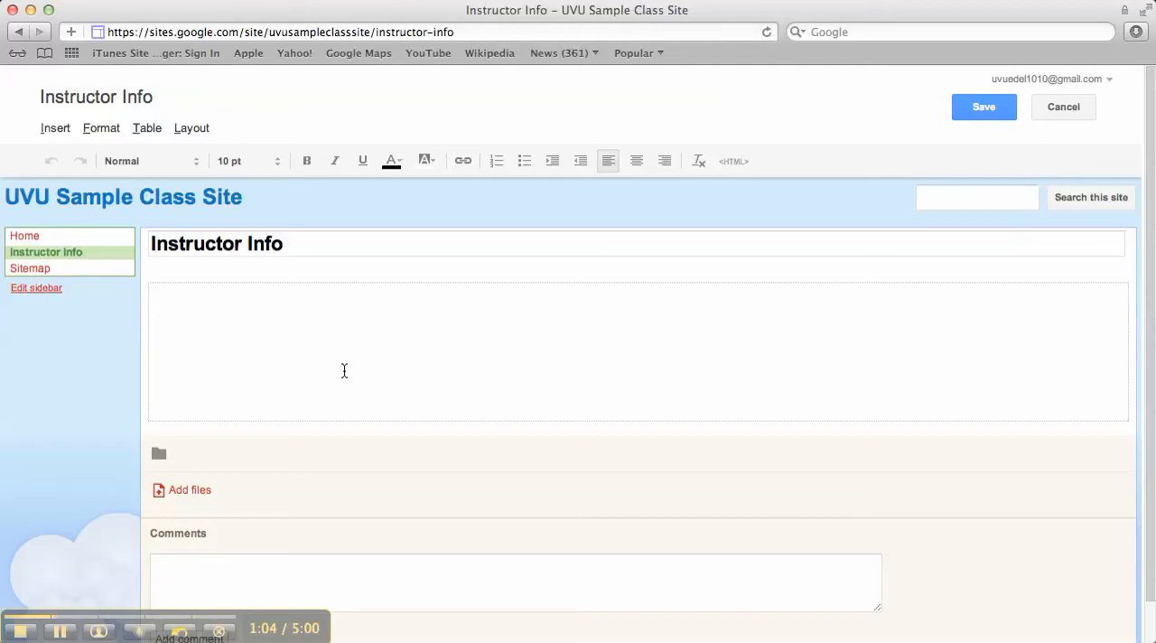
mouse_move(268, 316)
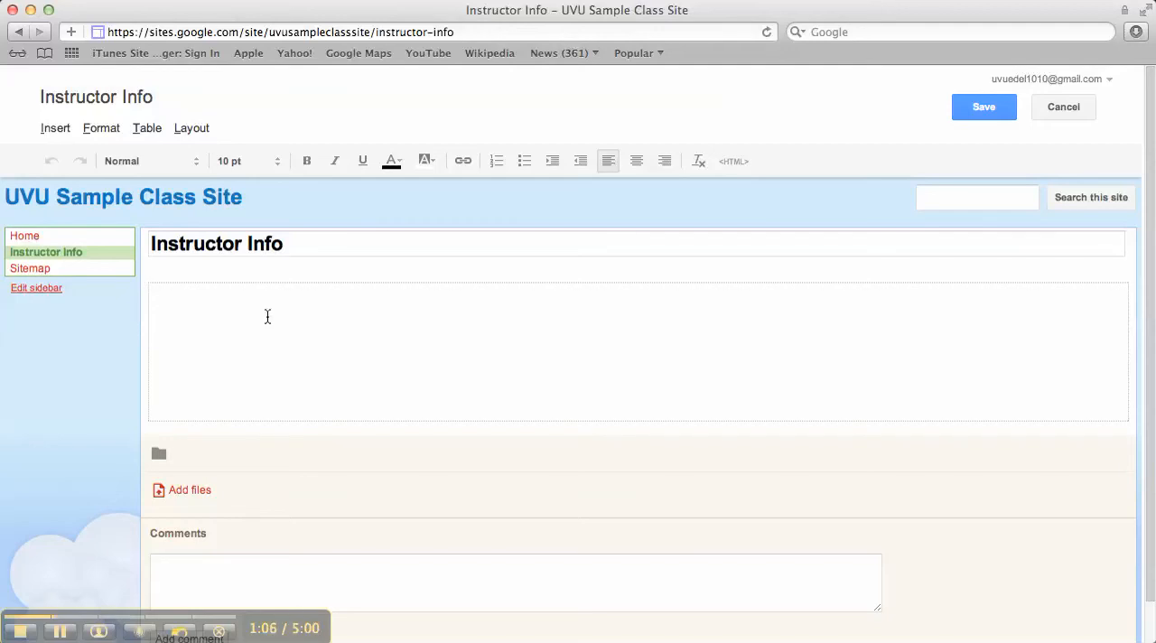
mouse_move(167, 212)
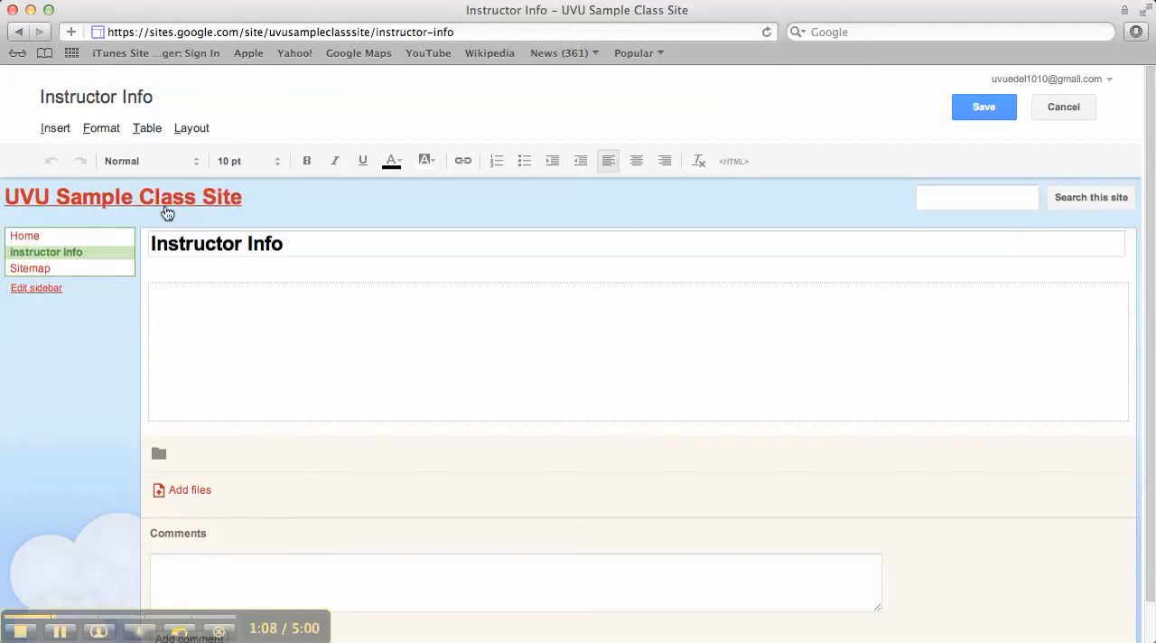
left_click(55, 128)
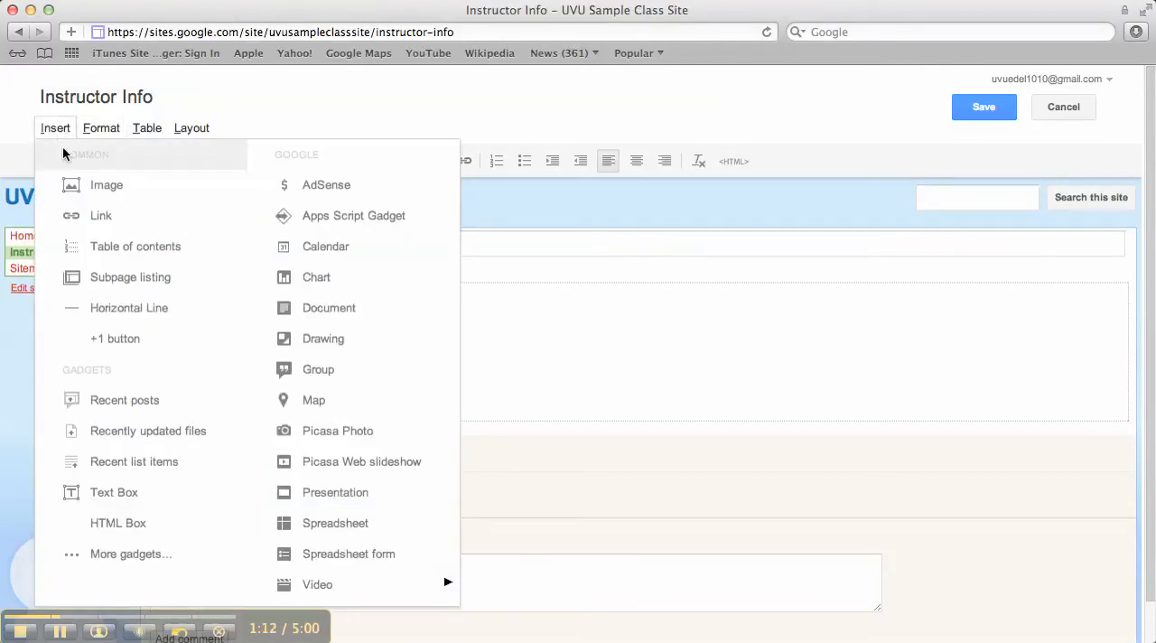
Upload headshot.jpg as a new image for the page
left_click(106, 185)
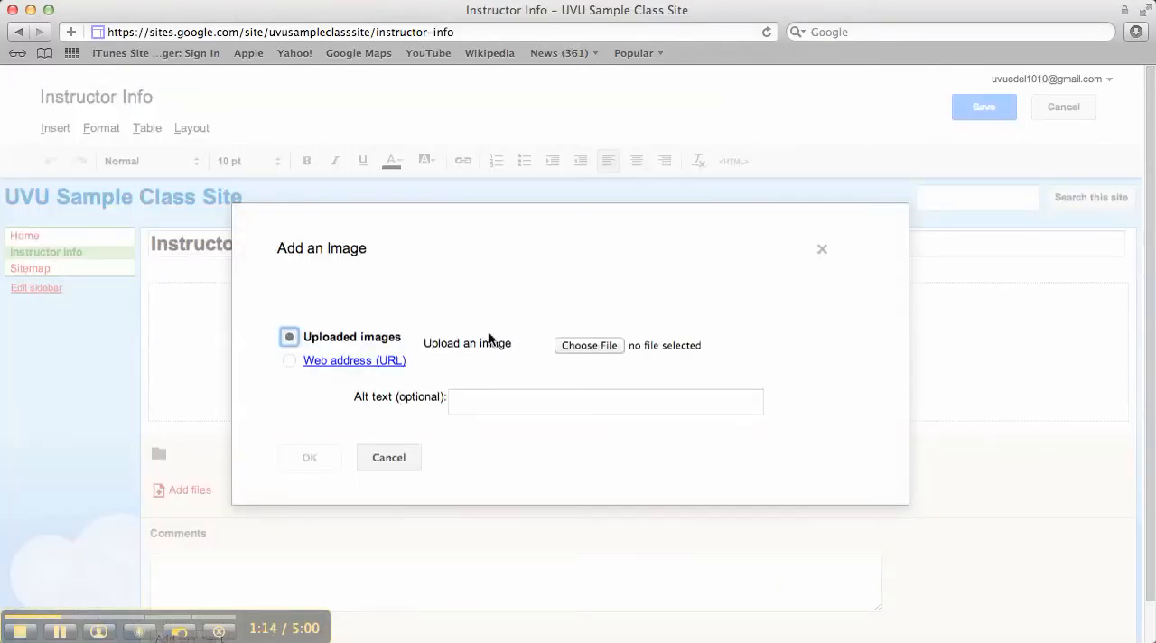
left_click(589, 345)
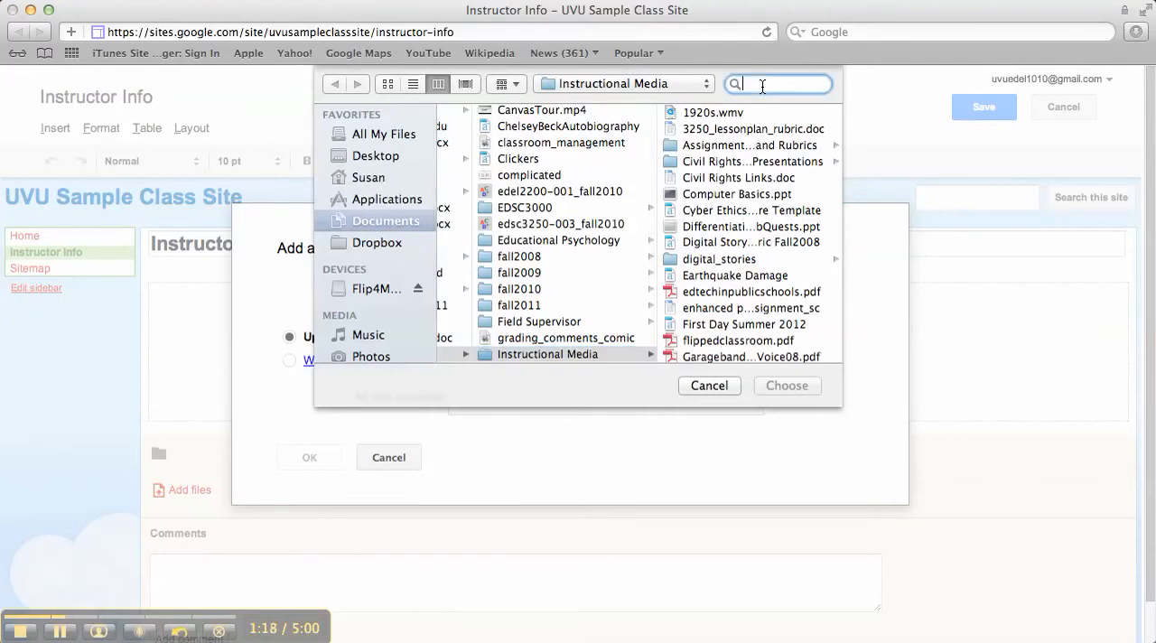
type("headshot")
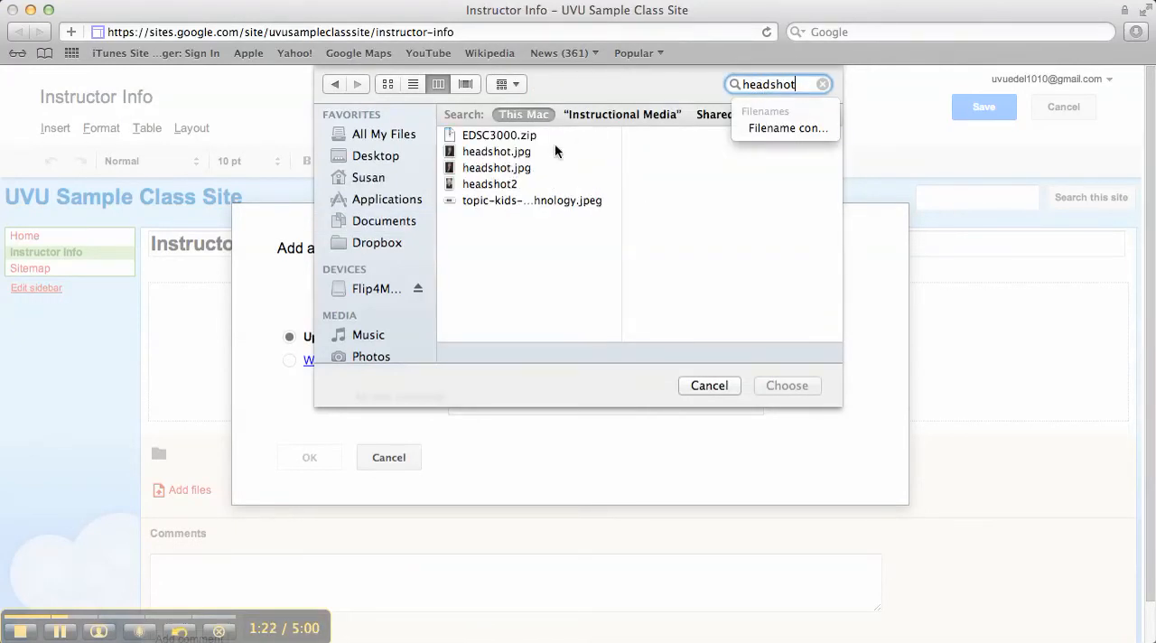
left_click(497, 168)
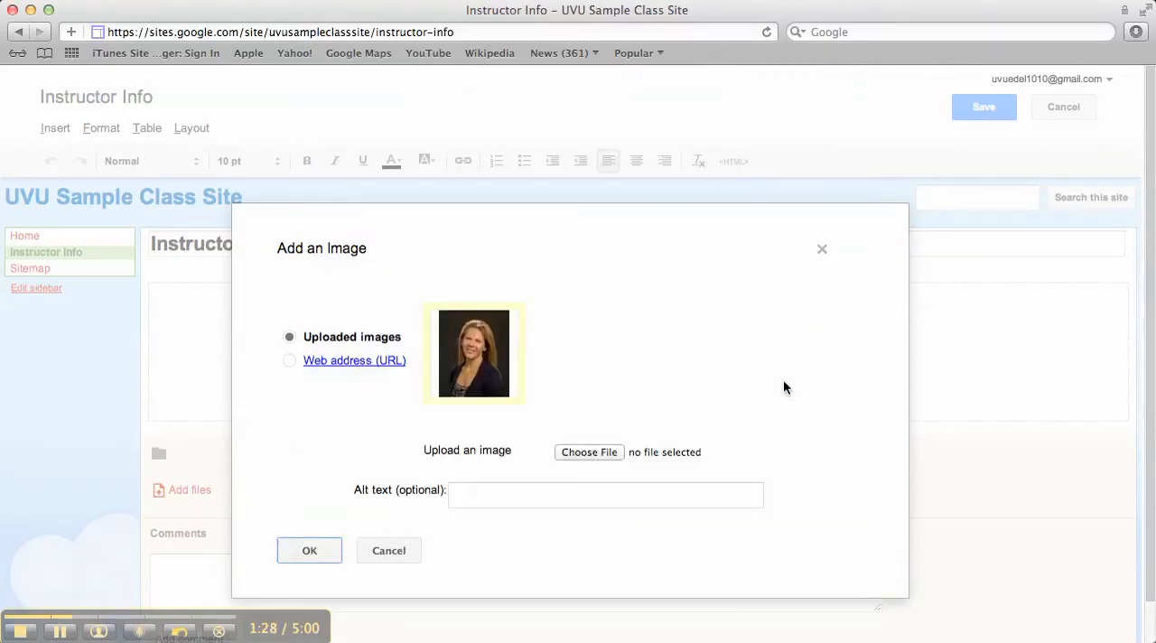
mouse_move(600, 536)
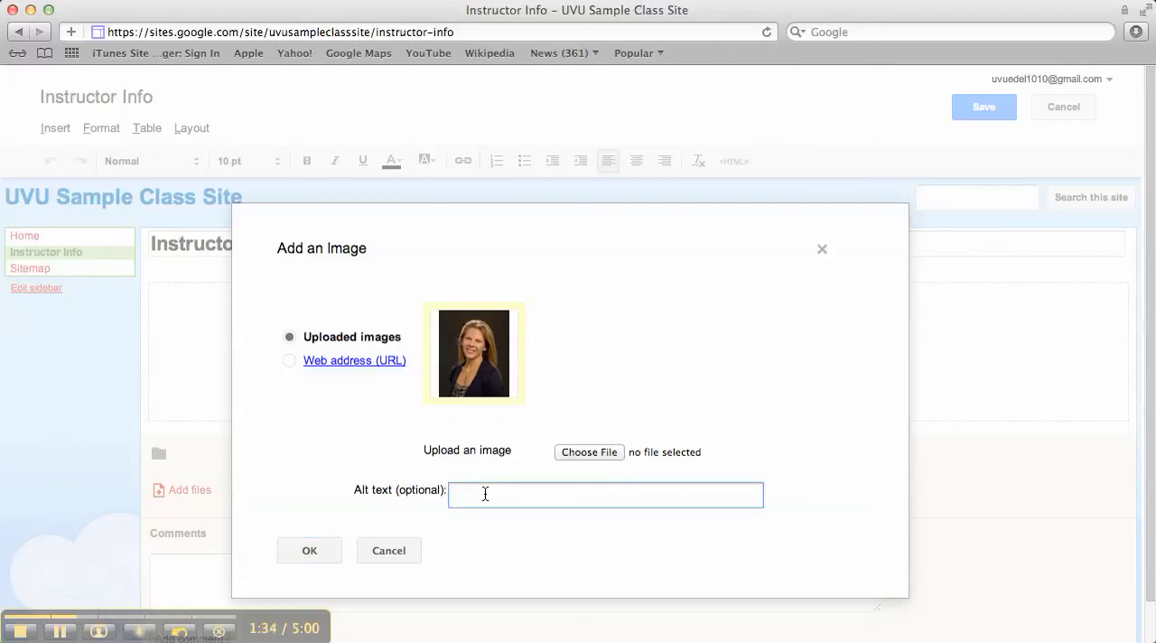
Set the headshot's alt text to 'A picture of Dr. Cox.'
type("Dr. Co")
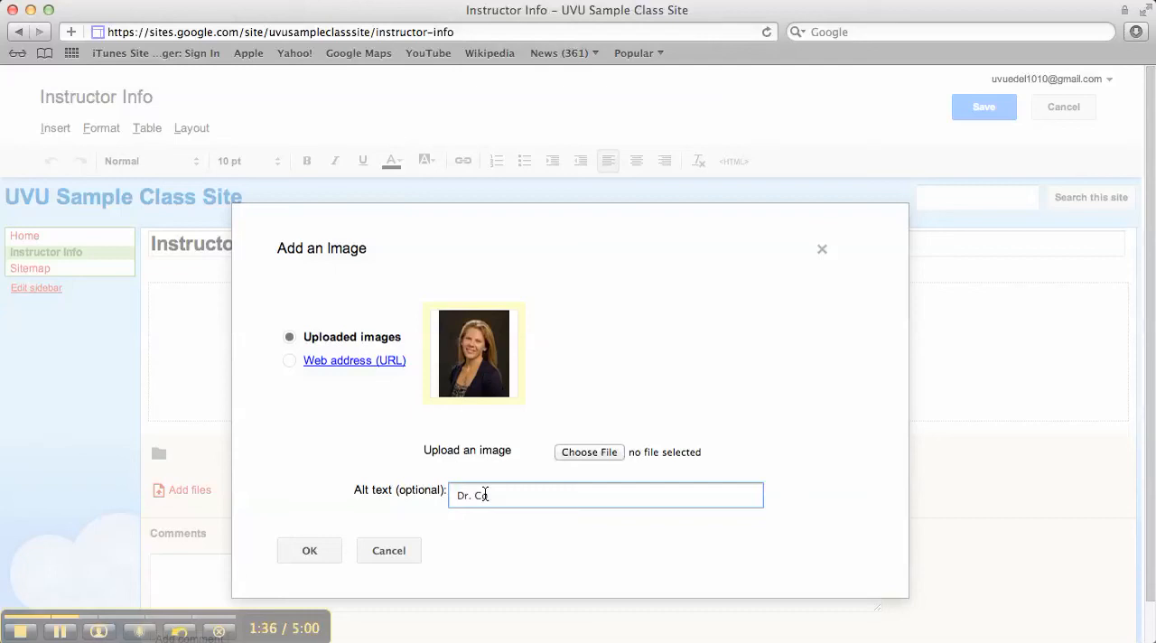
type("A picture of")
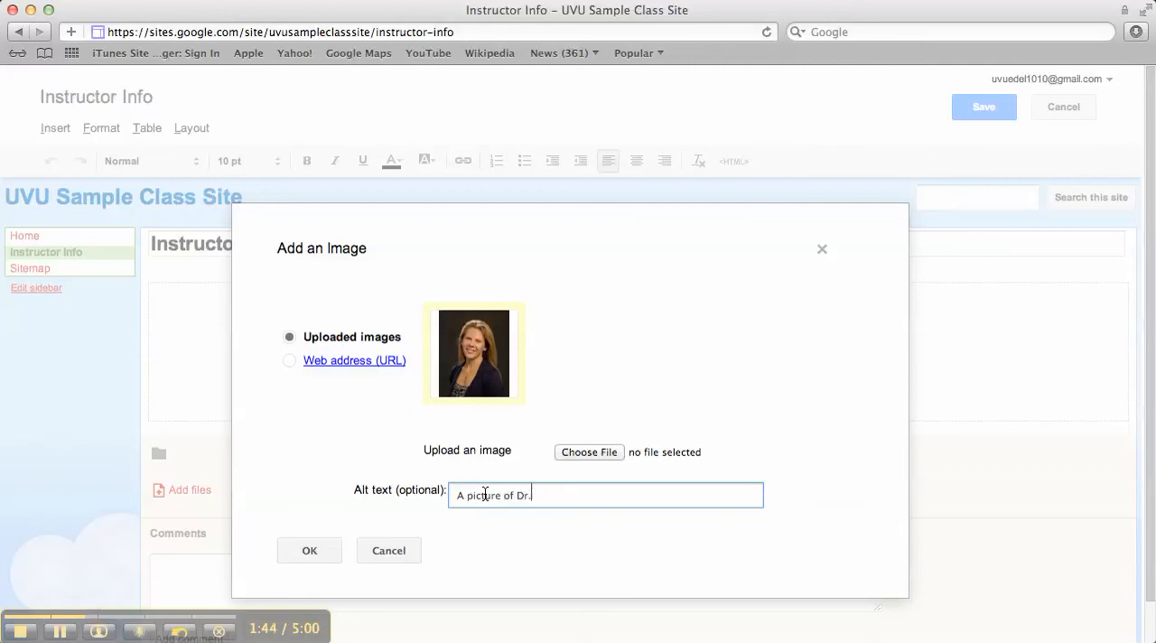
type("Cox.")
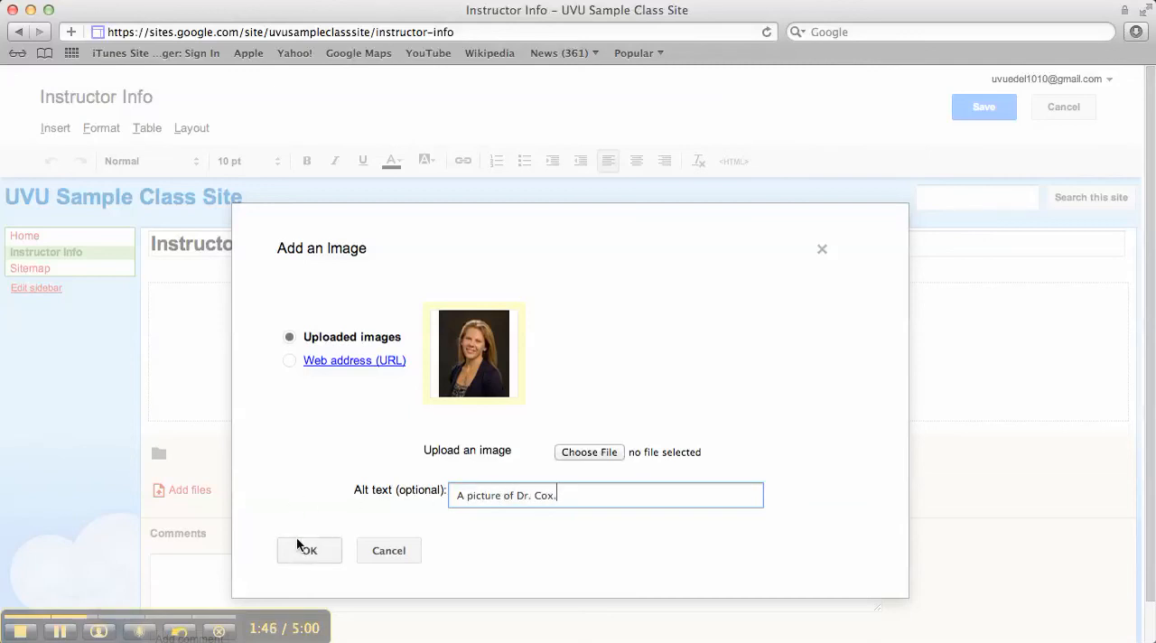
Insert the headshot, turn on text wrapping, and begin typing beside it
left_click(309, 550)
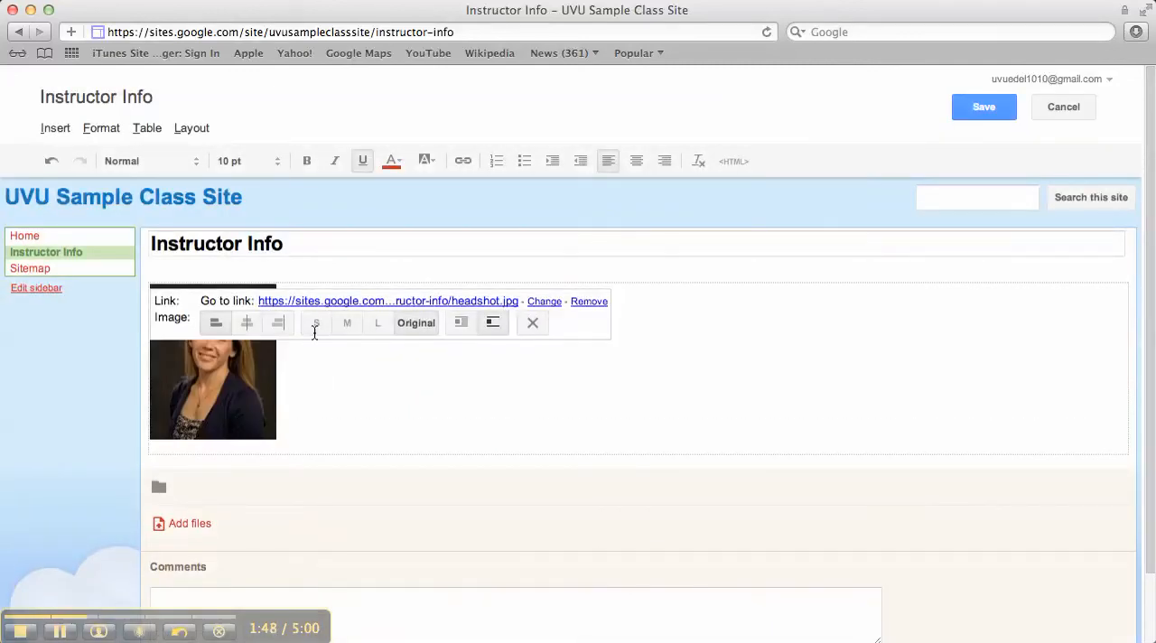
mouse_move(378, 322)
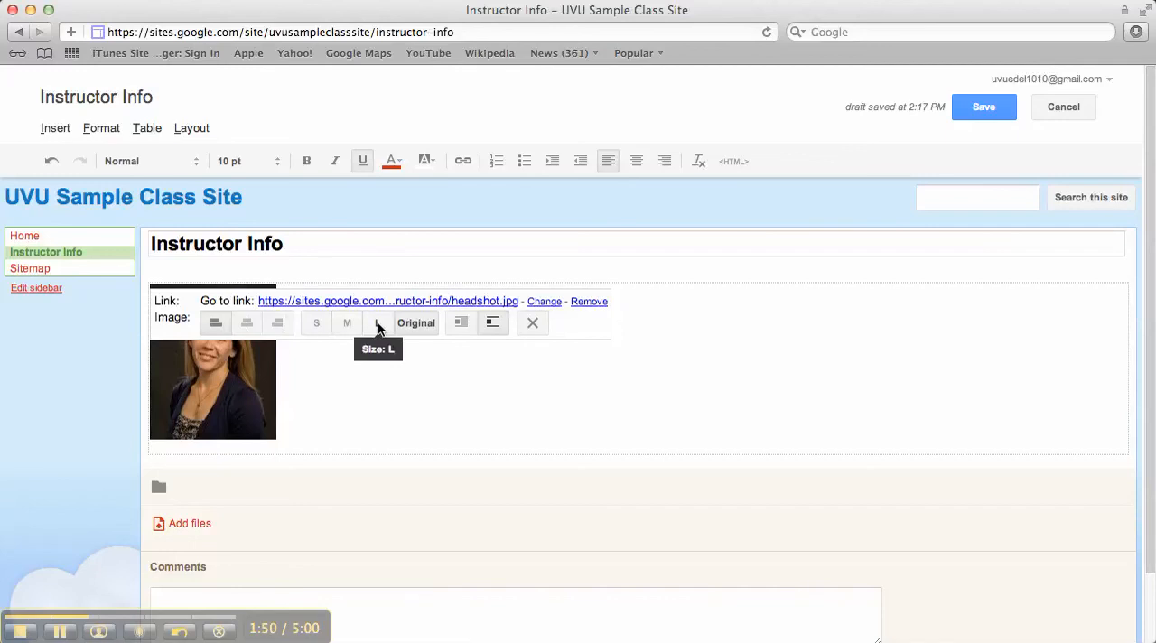
mouse_move(459, 322)
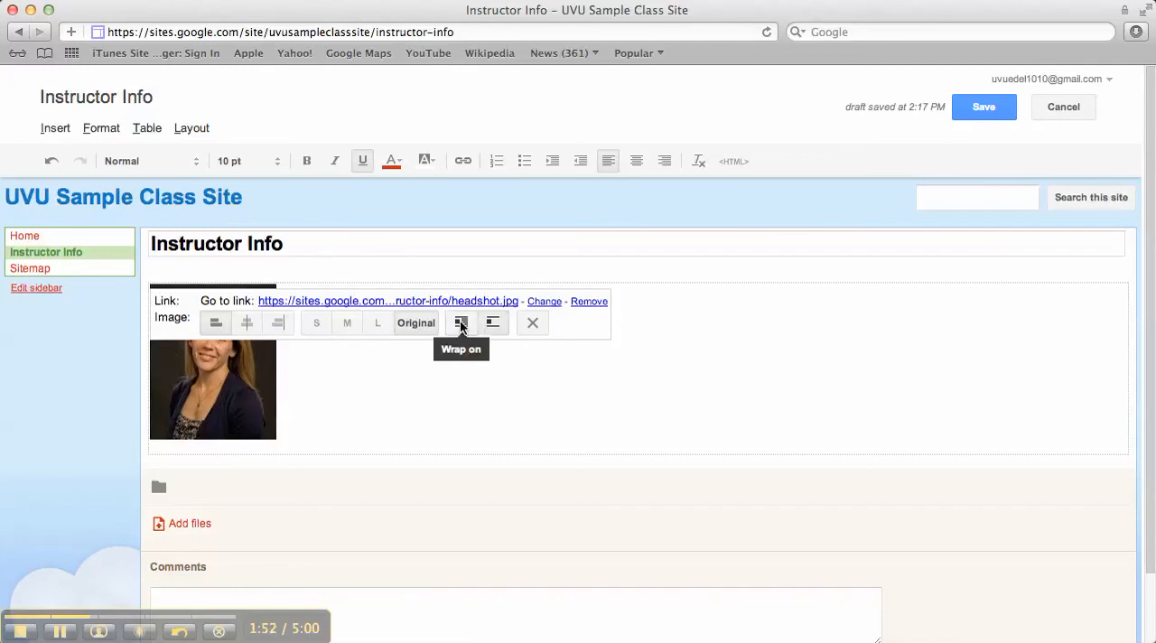
left_click(460, 322)
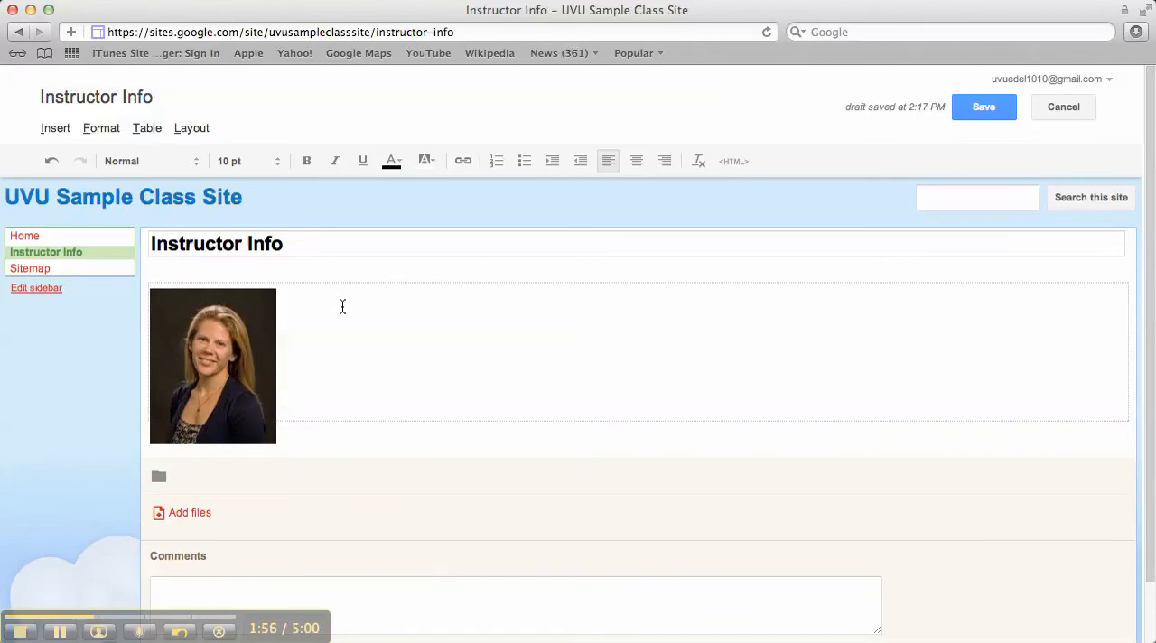
type("A")
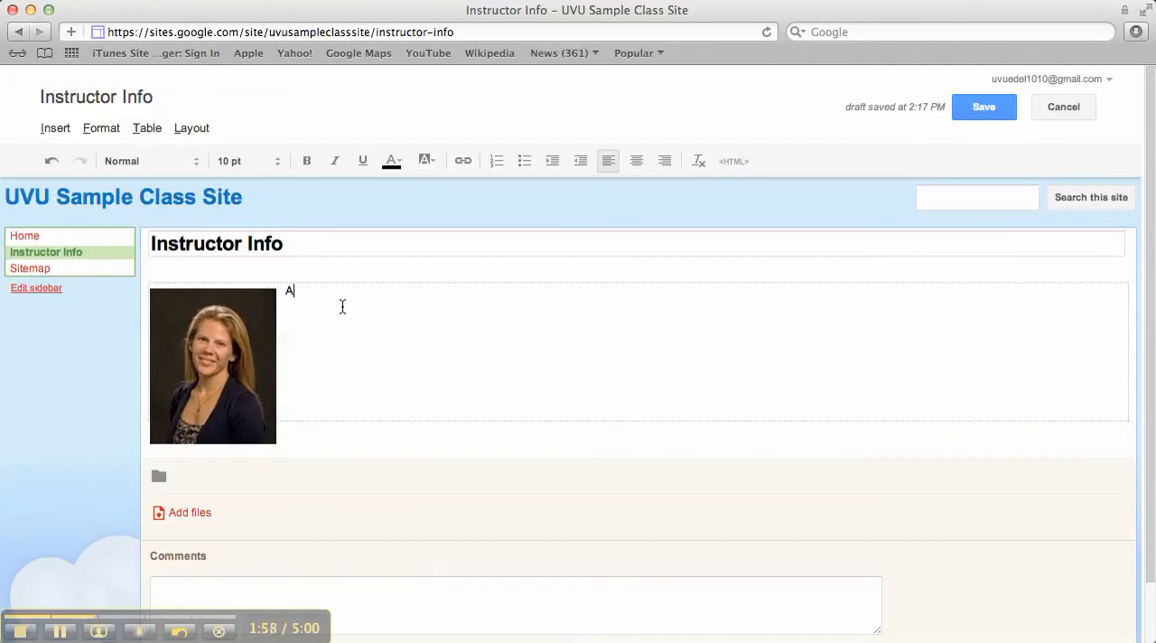
Type the heading 'About Dr. Cox:' beside the photo and start a new line
type("bout Dr. Cox")
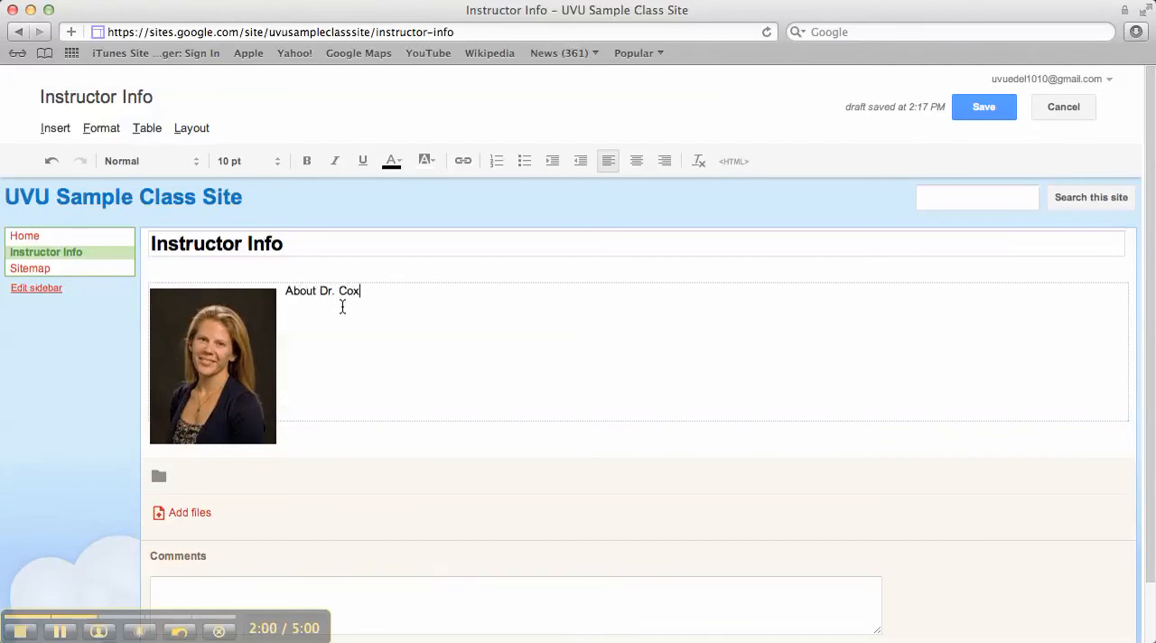
key("enter")
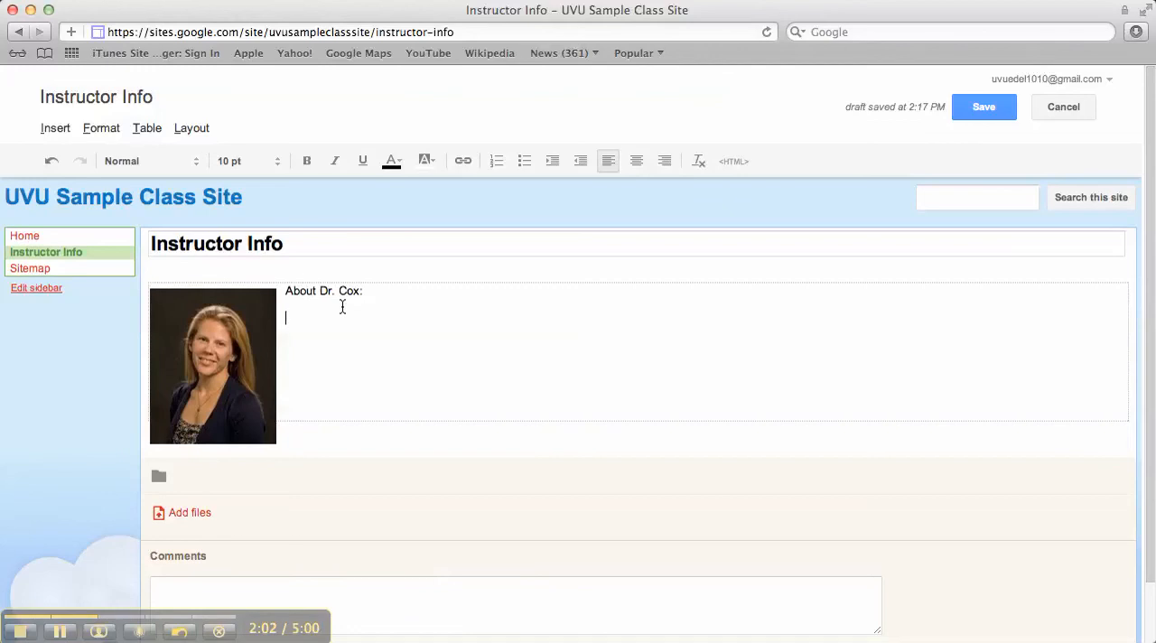
mouse_move(551, 470)
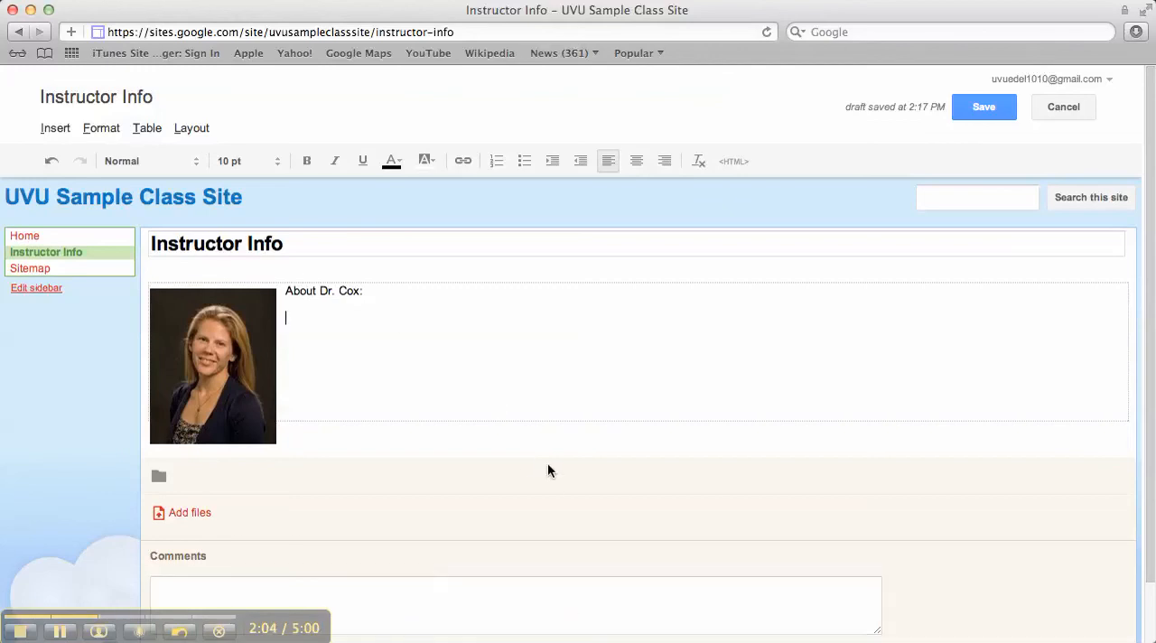
mouse_move(479, 479)
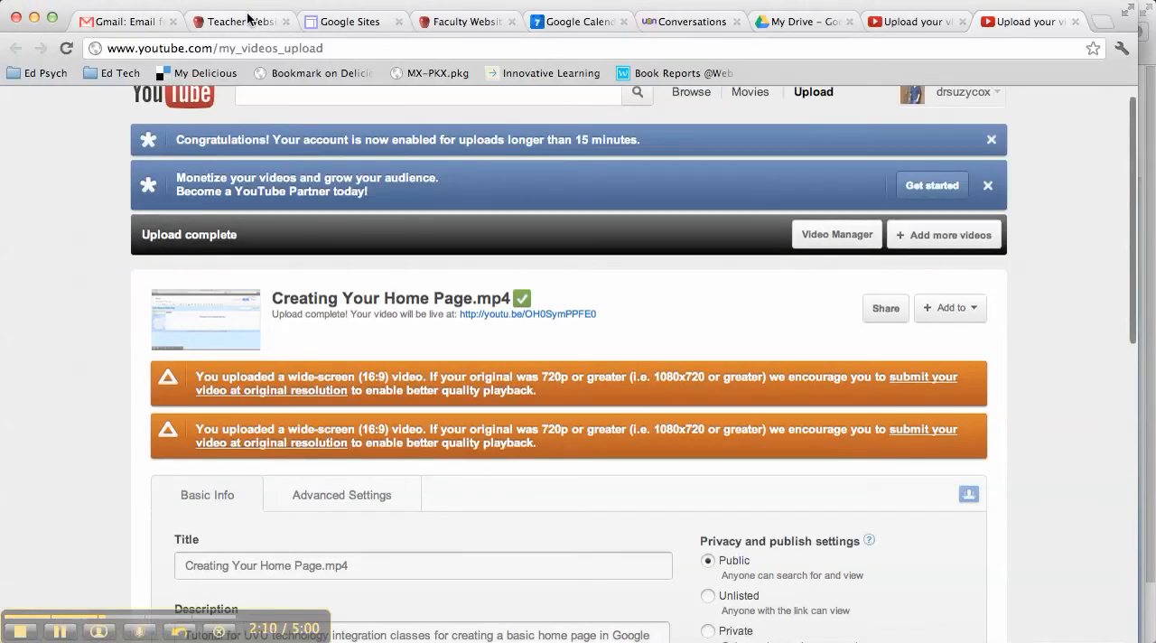
Select the biography paragraphs on the About Me page of Dr. Cox's Spanish Class site
left_click(465, 20)
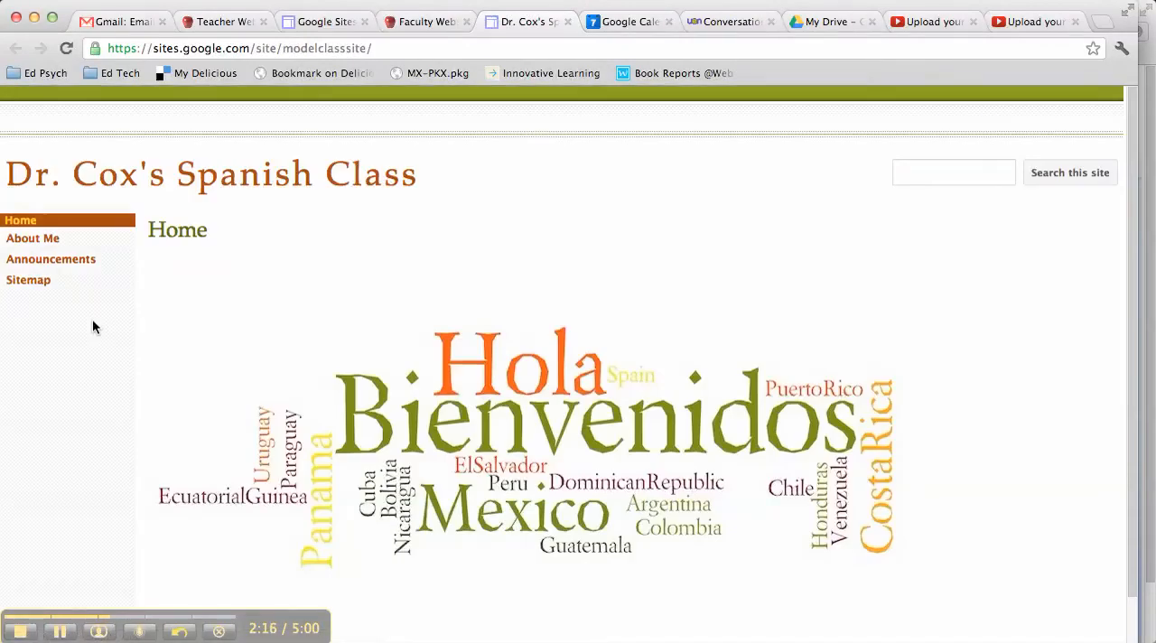
left_click(33, 237)
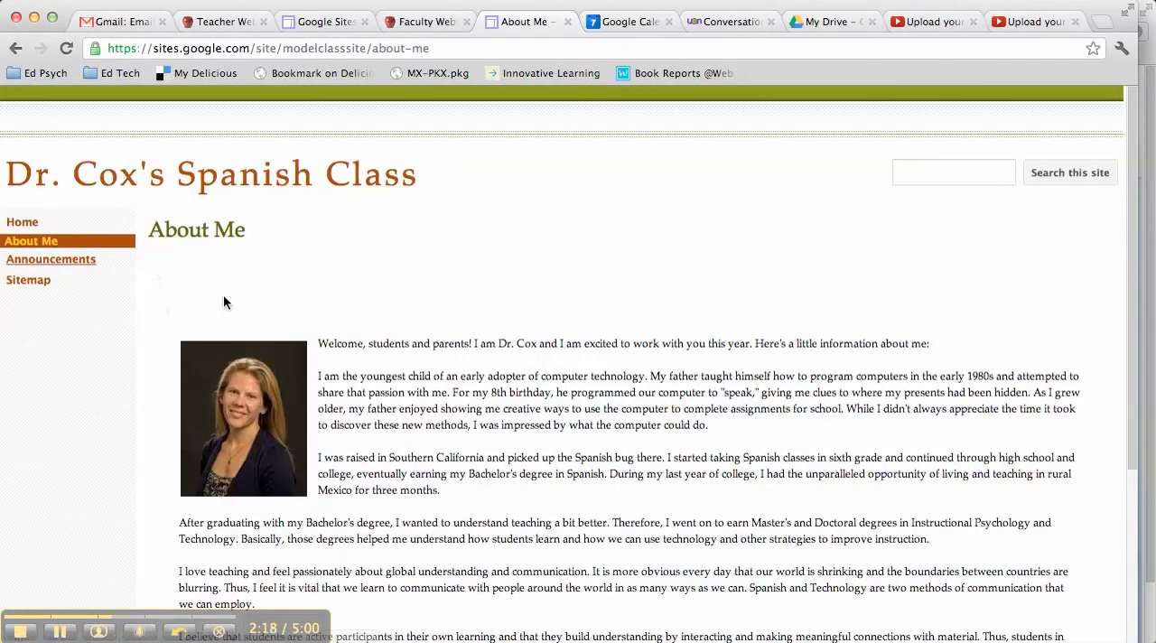
left_click_drag(317, 344, 380, 623)
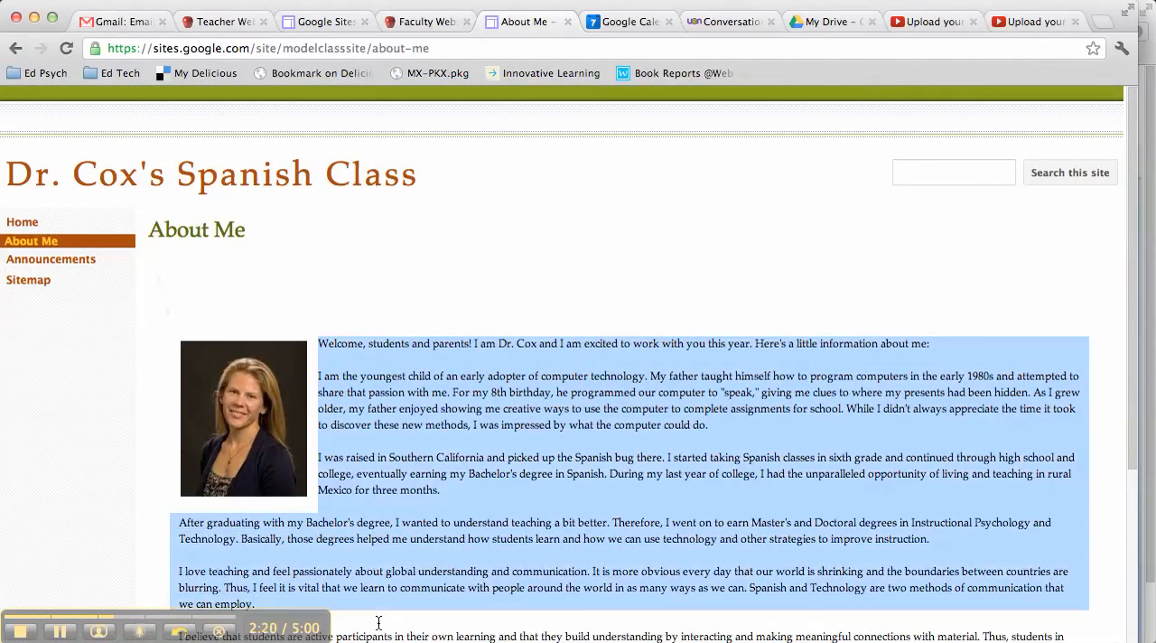
scroll("down", 3)
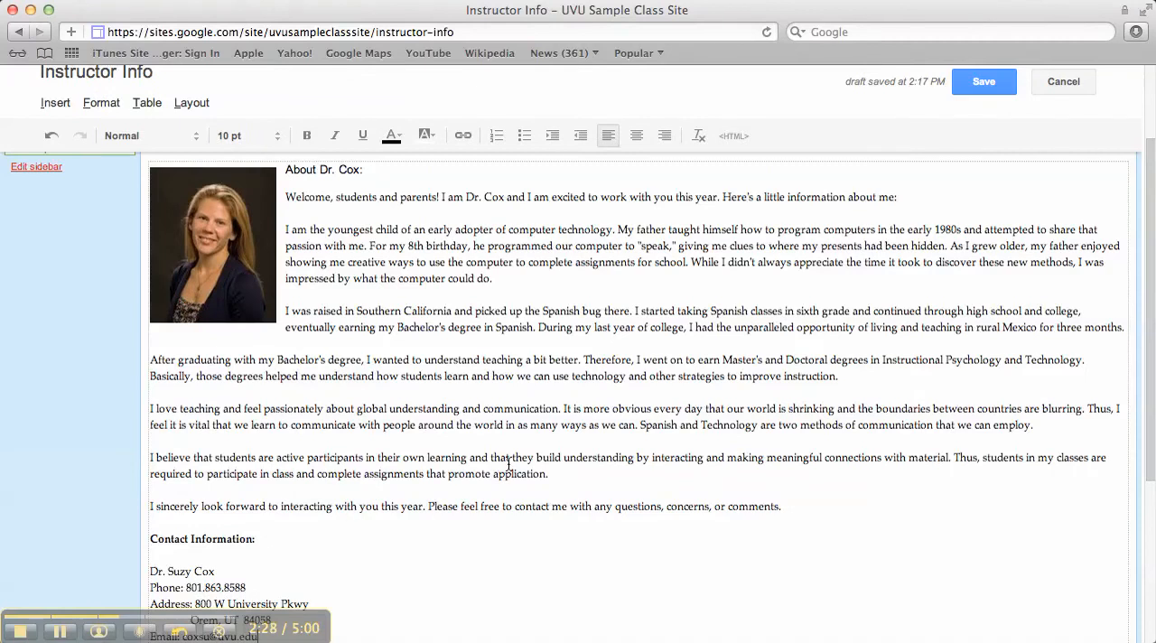
mouse_move(287, 172)
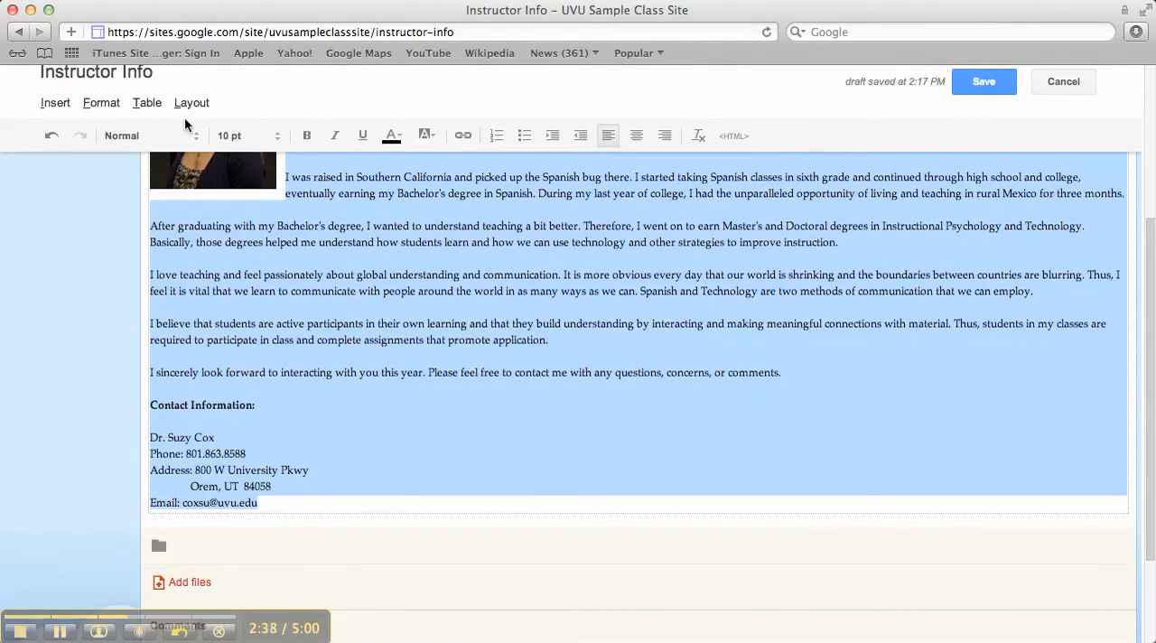
Set the pasted biography and contact text to 10 pt
left_click(150, 136)
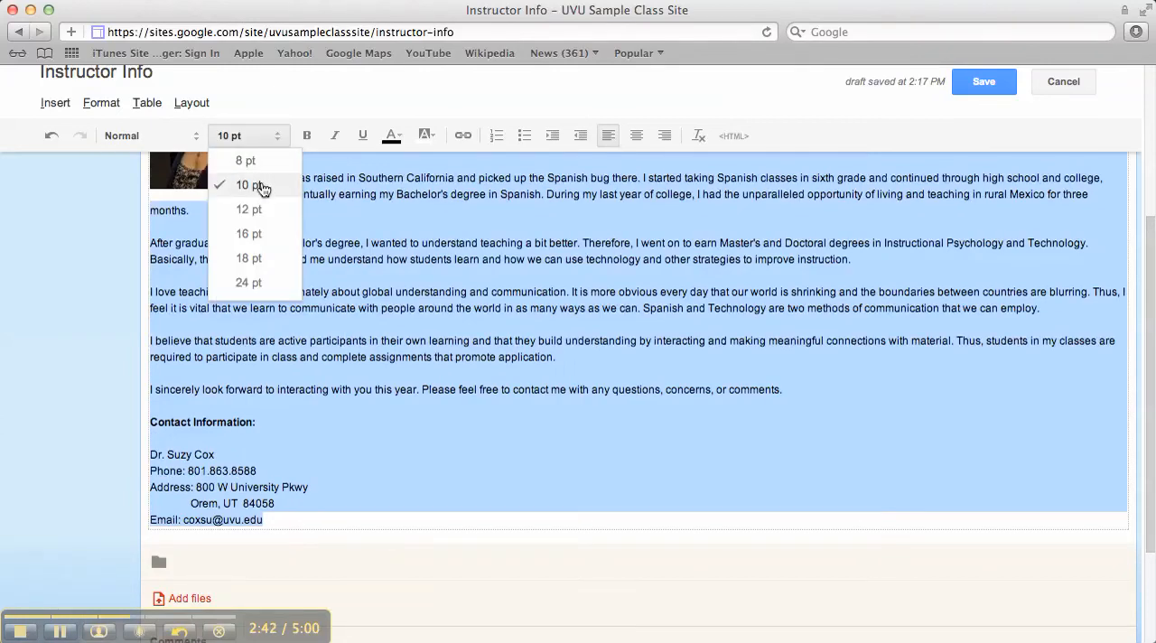
left_click(248, 186)
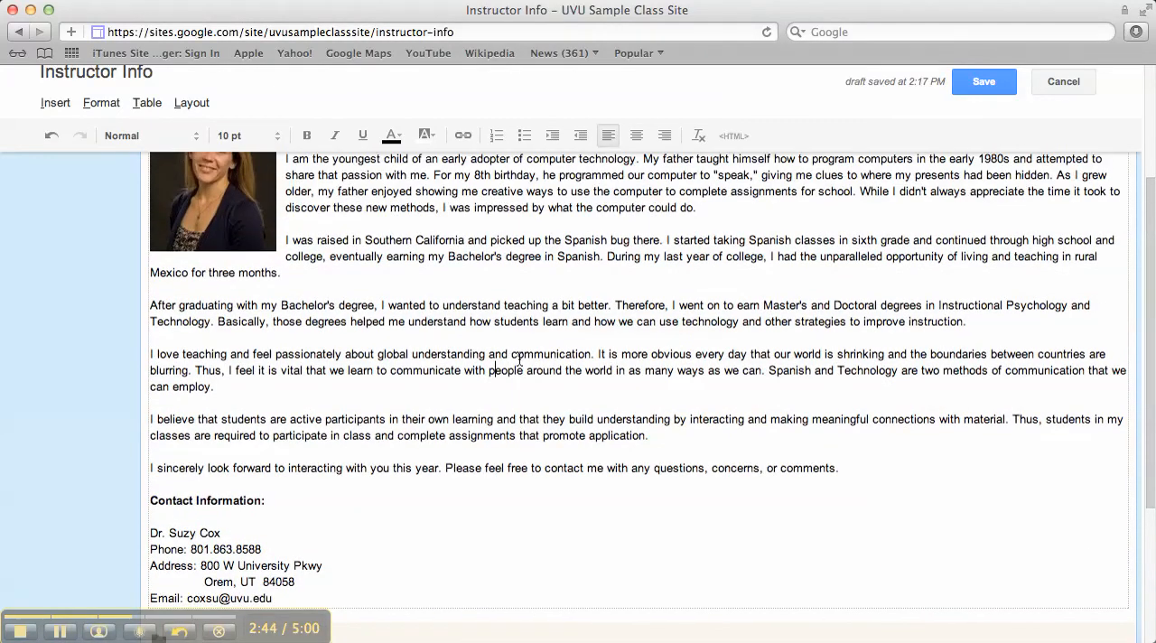
scroll("down", 3)
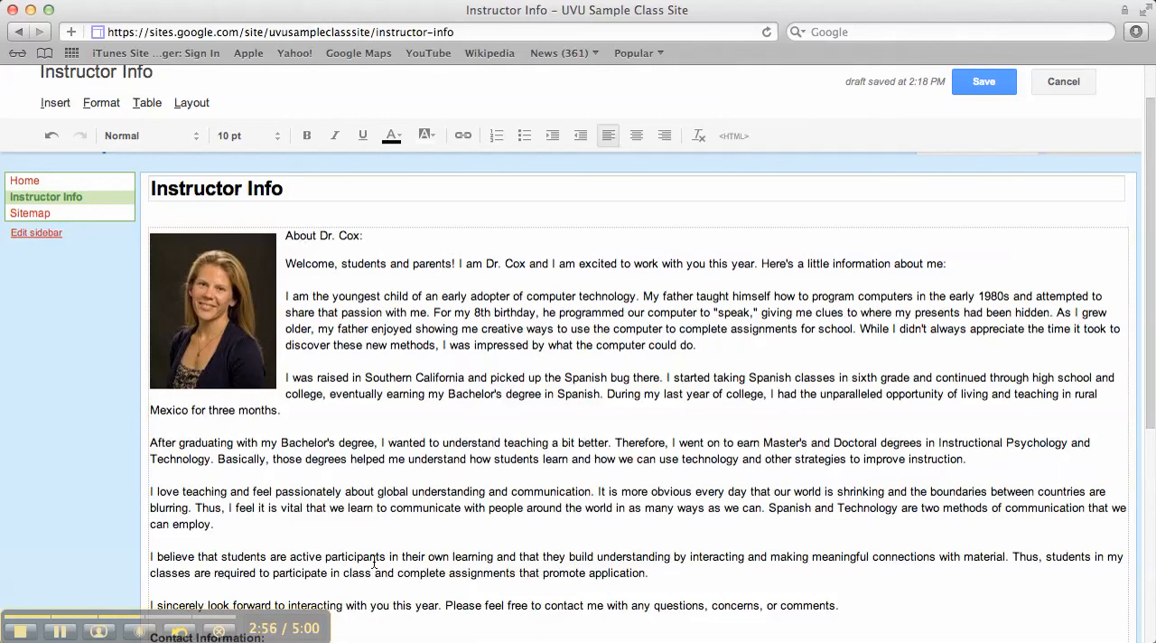
scroll("down", 3)
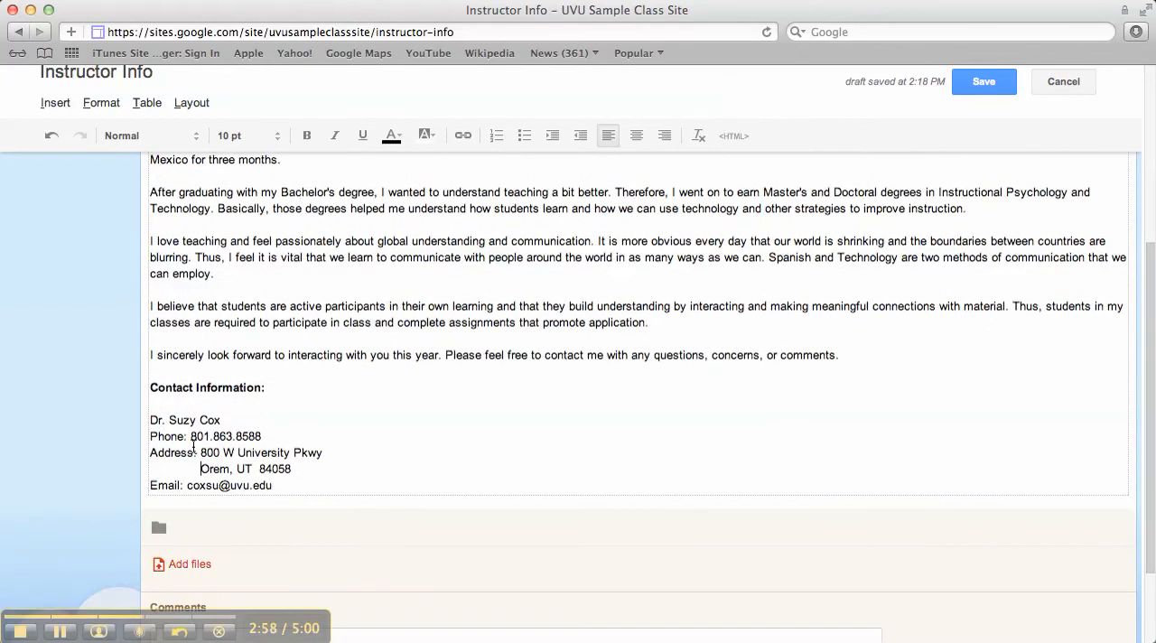
mouse_move(325, 415)
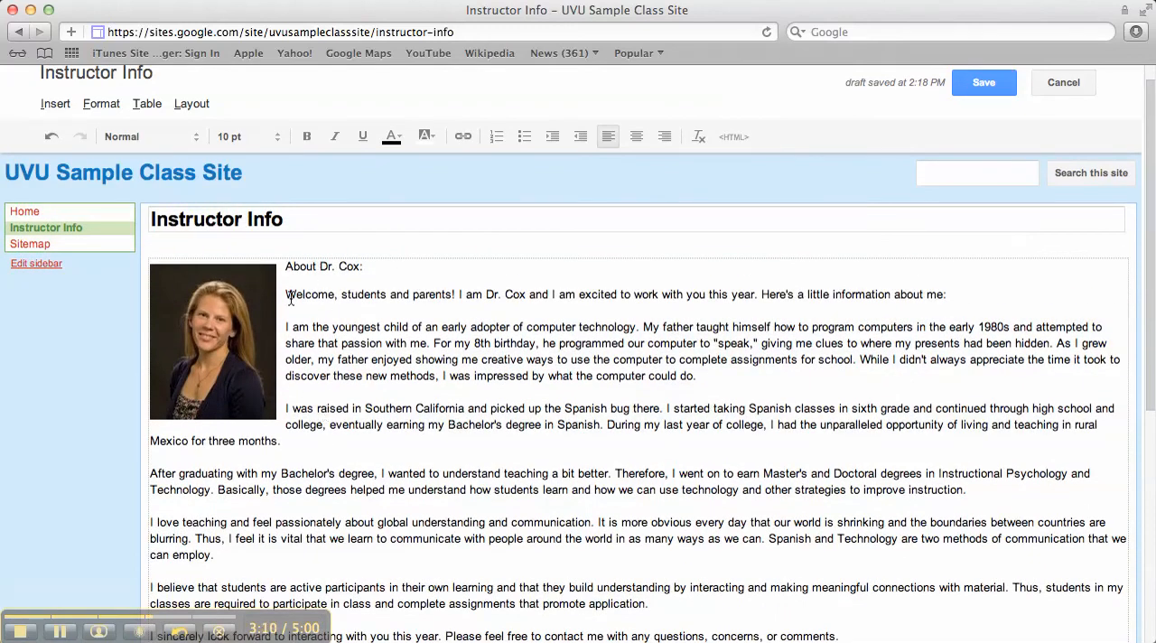
mouse_move(226, 340)
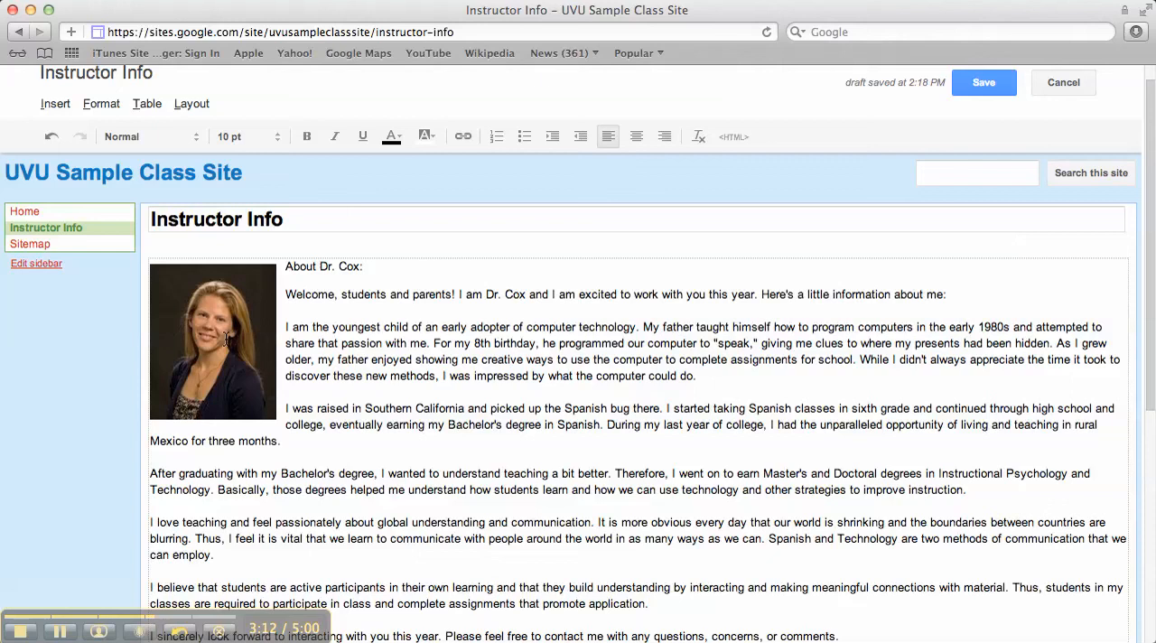
mouse_move(314, 401)
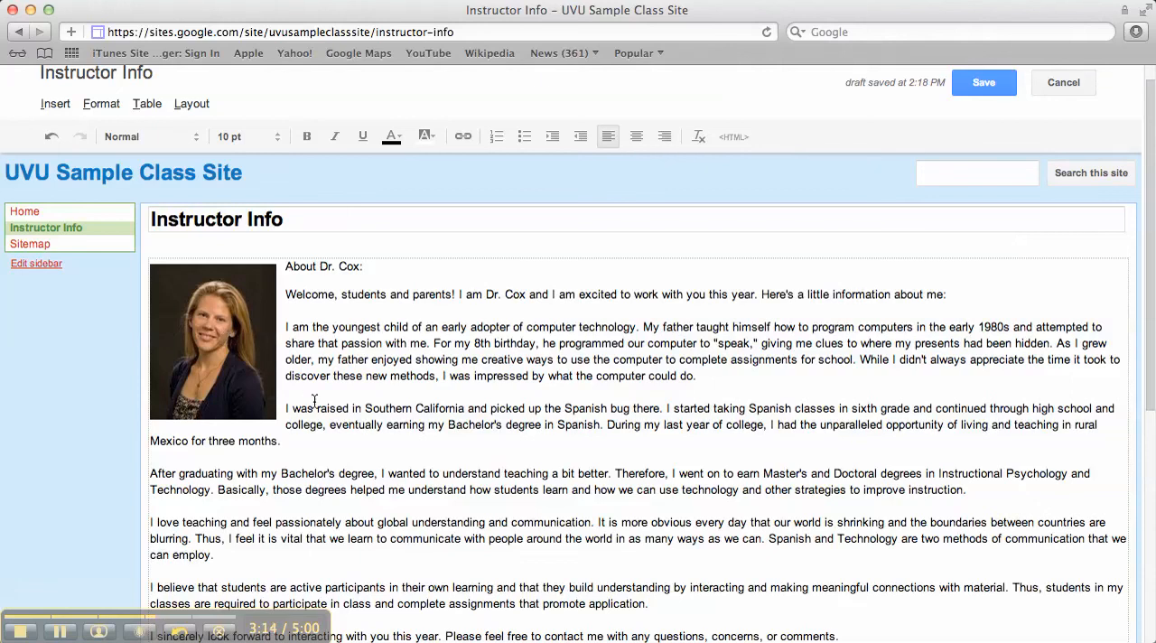
scroll("down", 3)
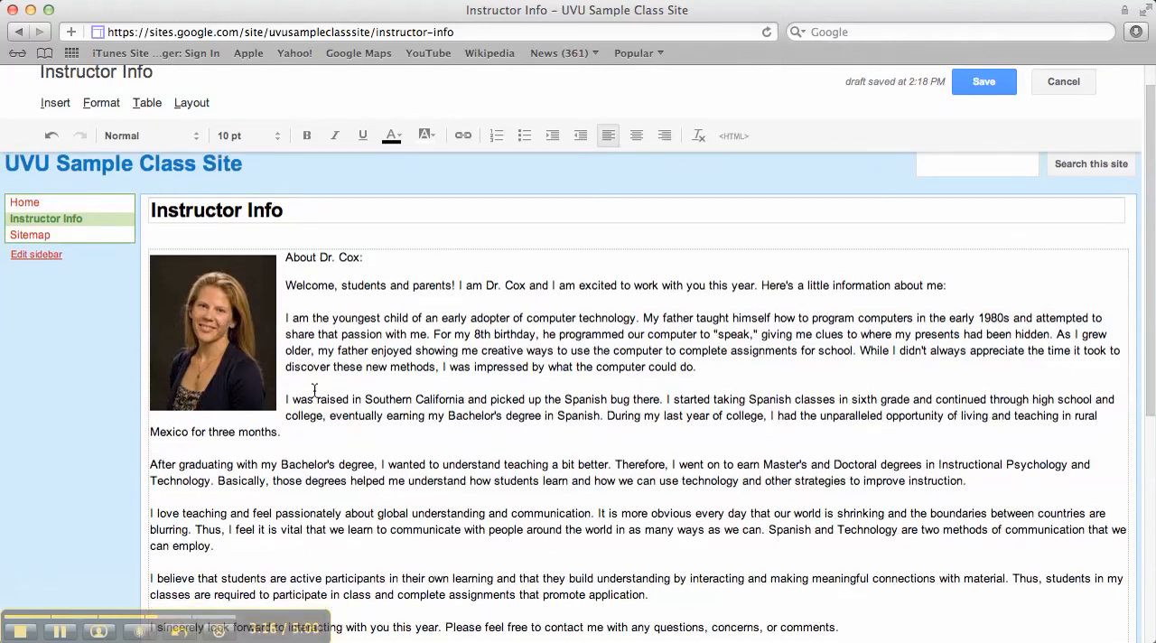
scroll("down", 3)
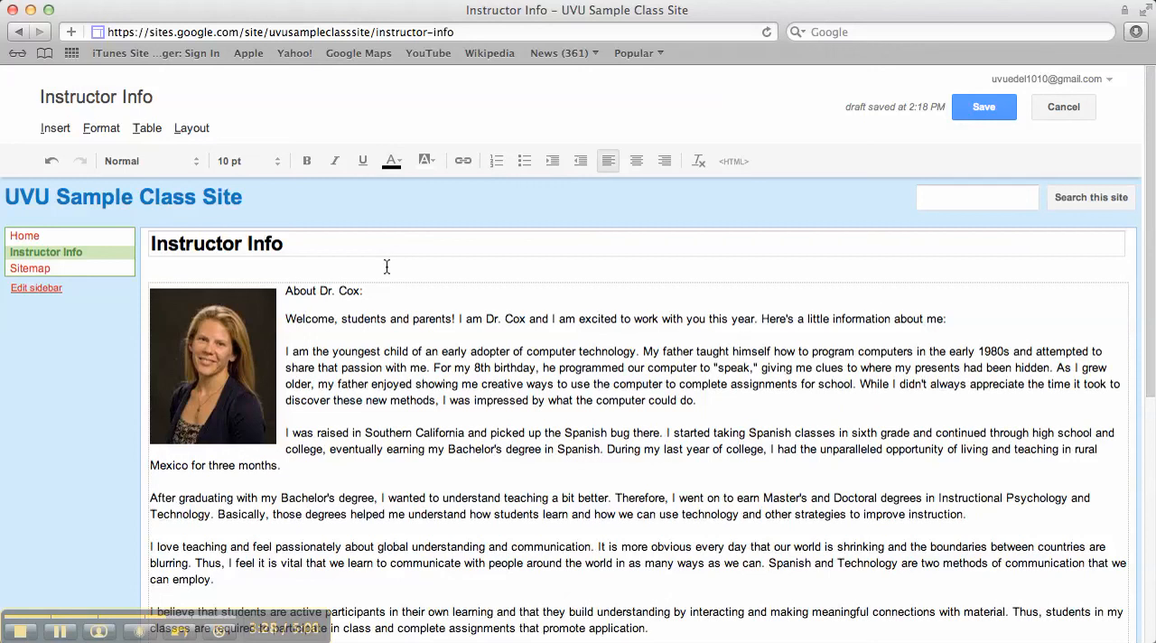
mouse_move(124, 196)
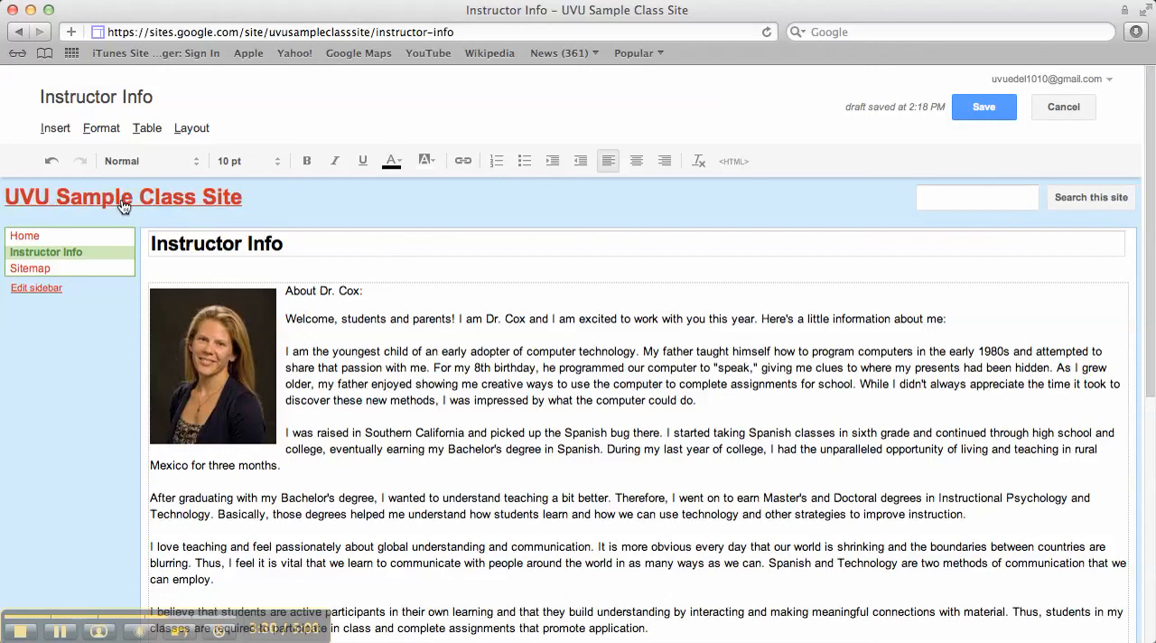
Browse the Insert and Layout menus, then save the Instructor Info page
left_click(55, 127)
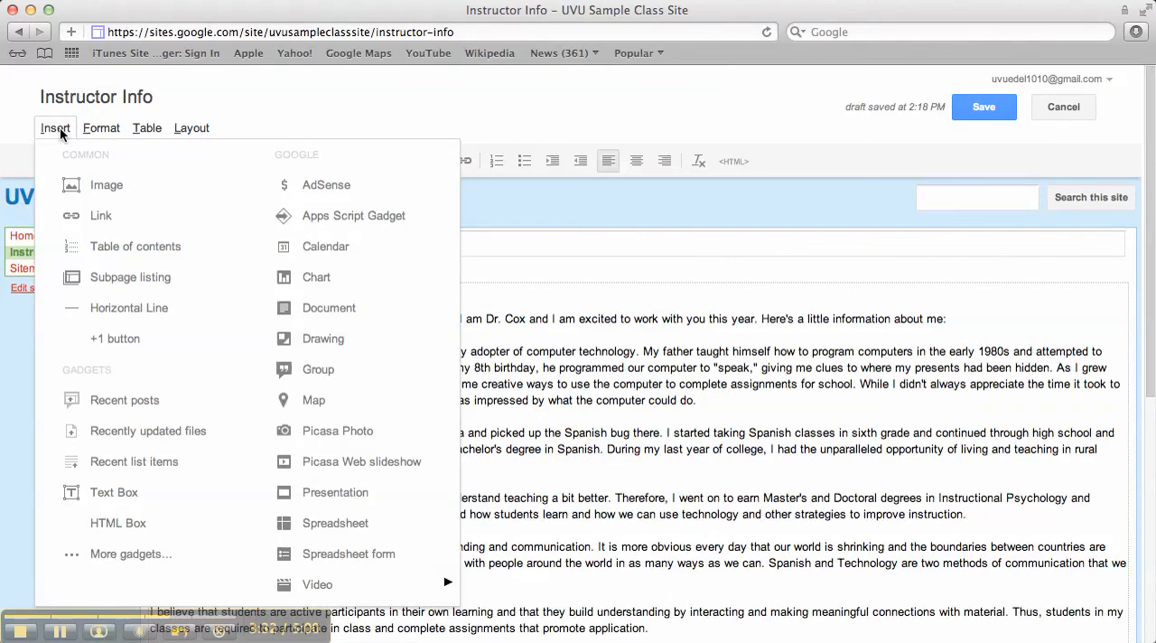
left_click(191, 127)
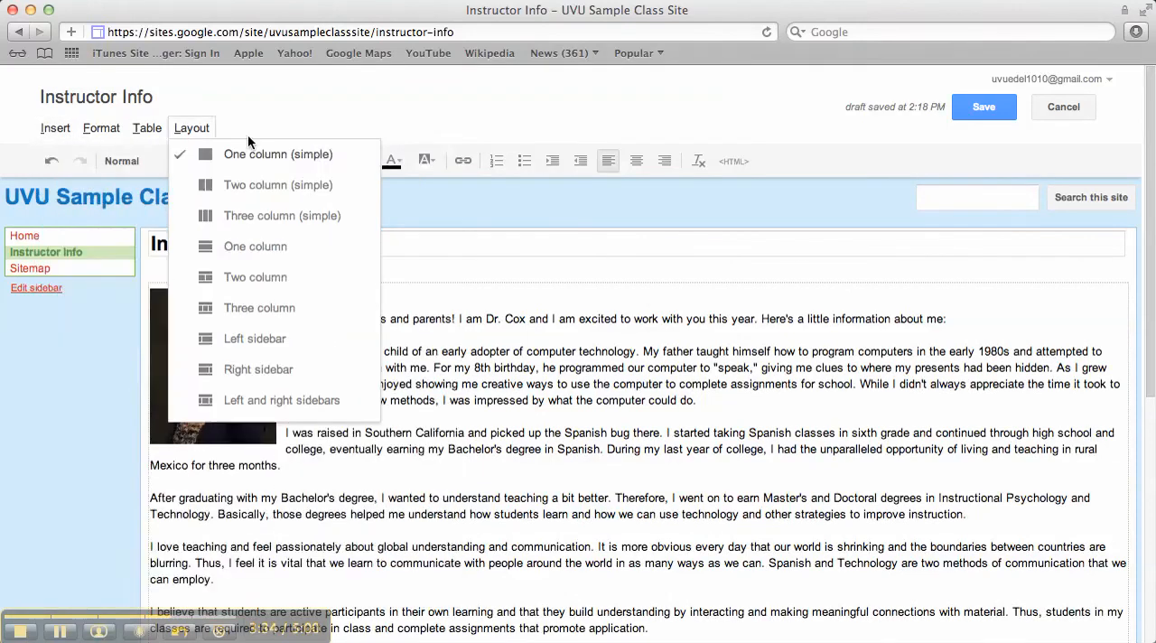
left_click(55, 127)
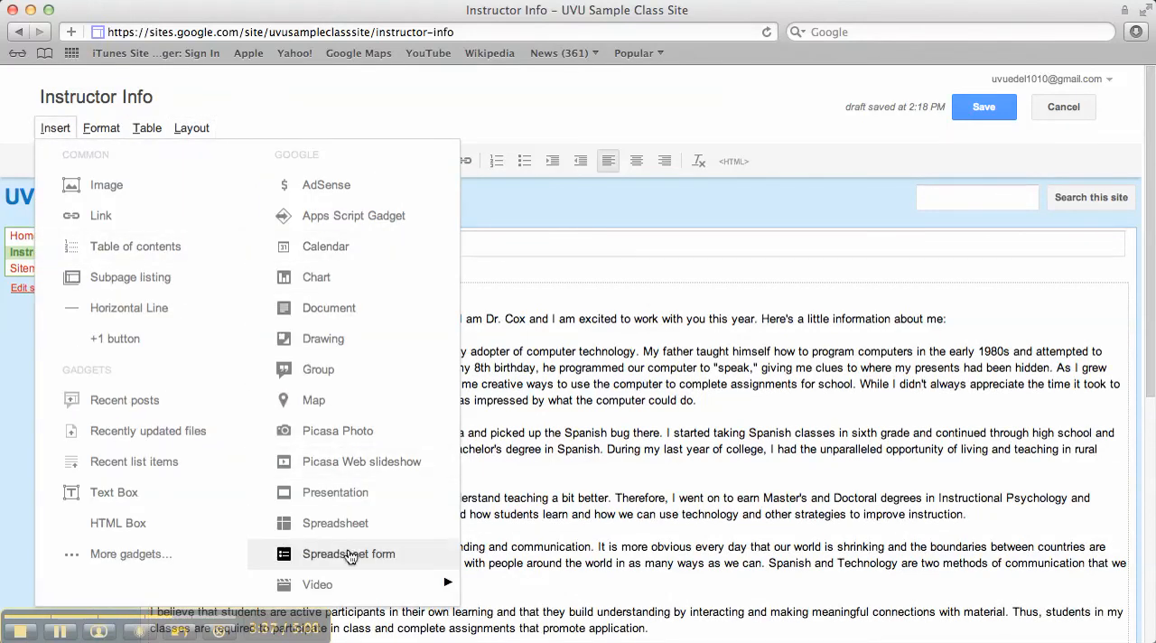
mouse_move(317, 584)
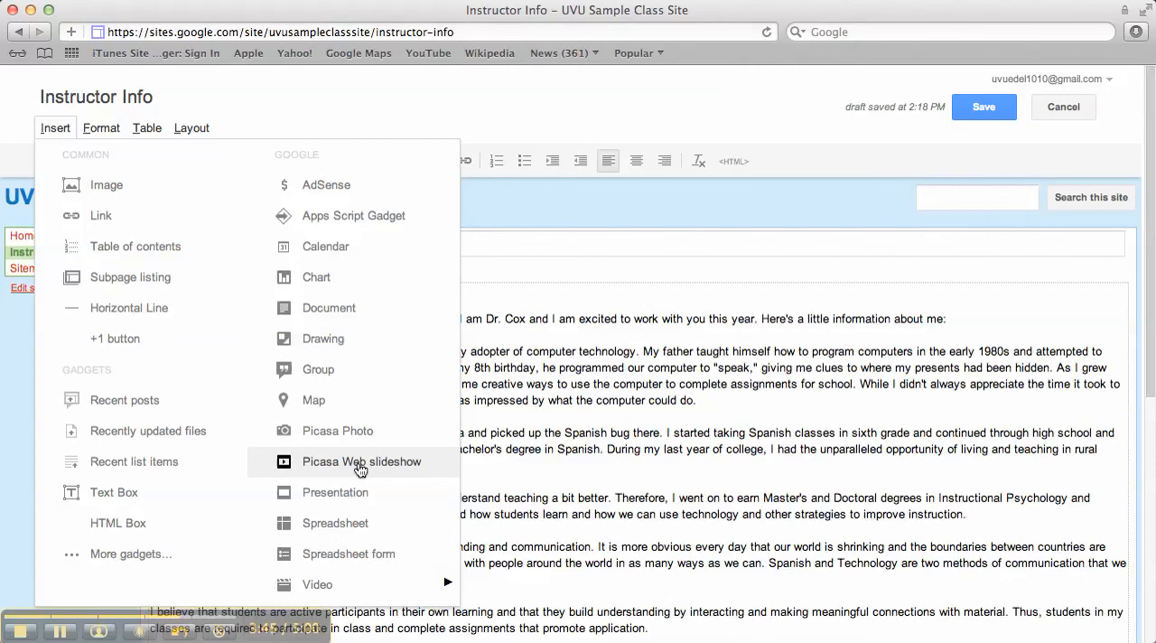
mouse_move(246, 305)
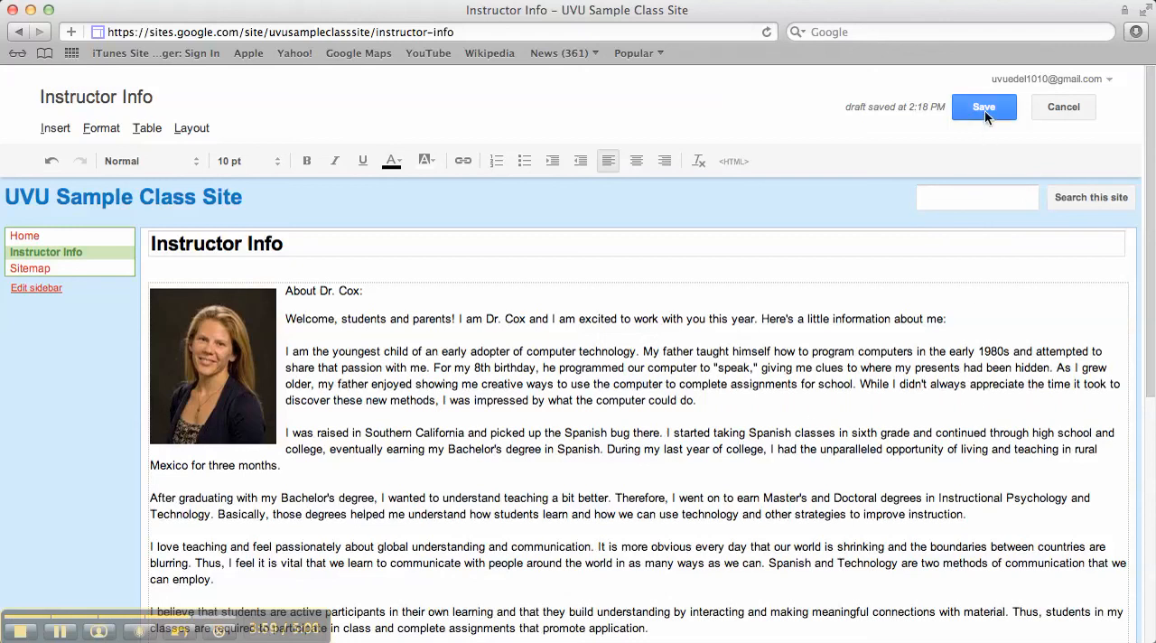
left_click(983, 106)
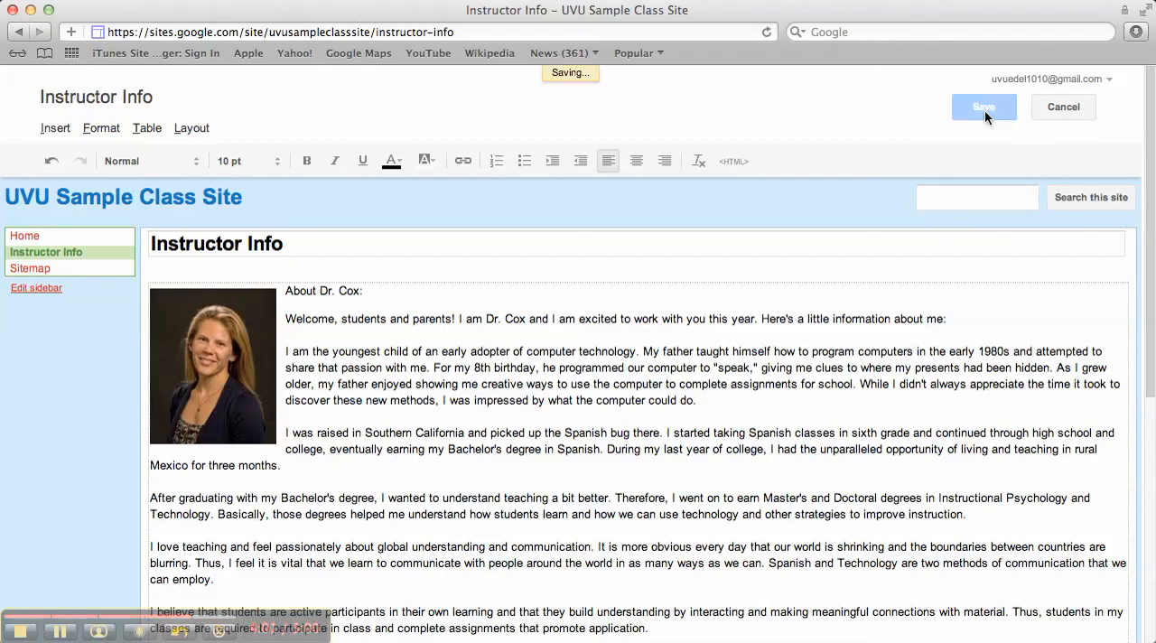